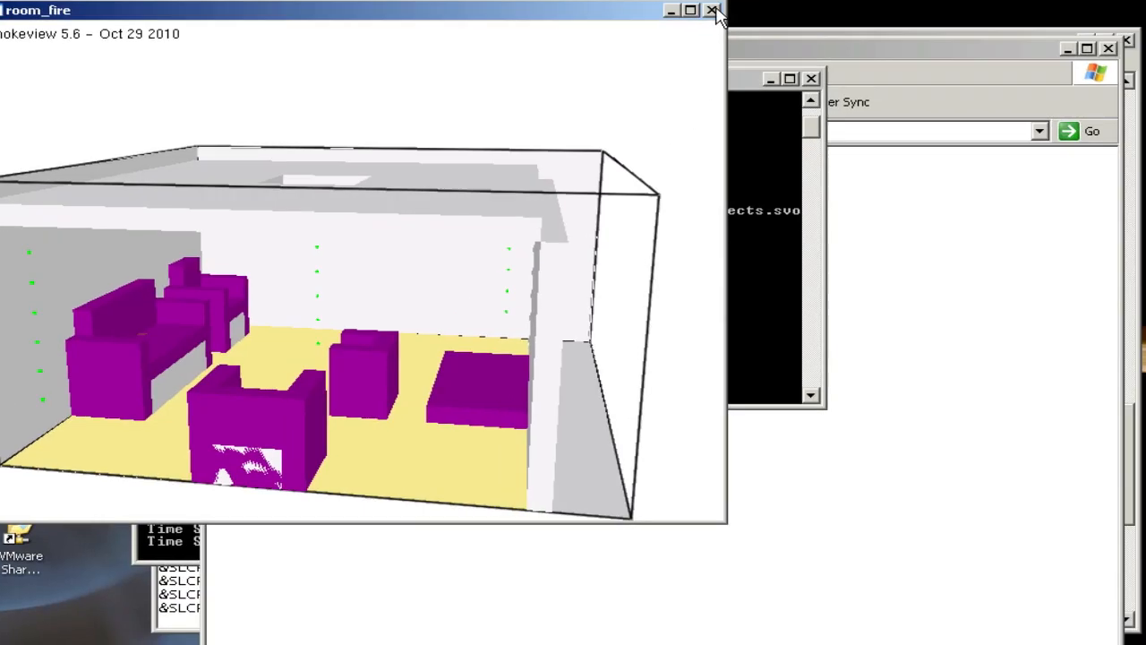
Close the Smokeview rendering and open room_fire.fds from smoke_control for editing
left_click(713, 11)
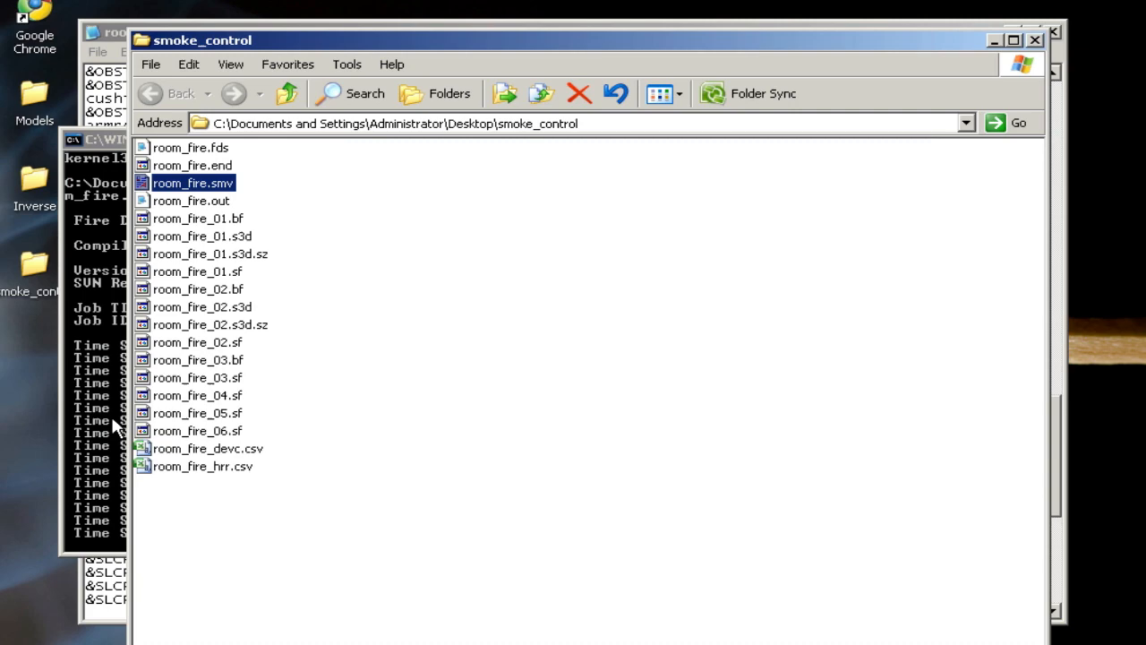
left_click(99, 140)
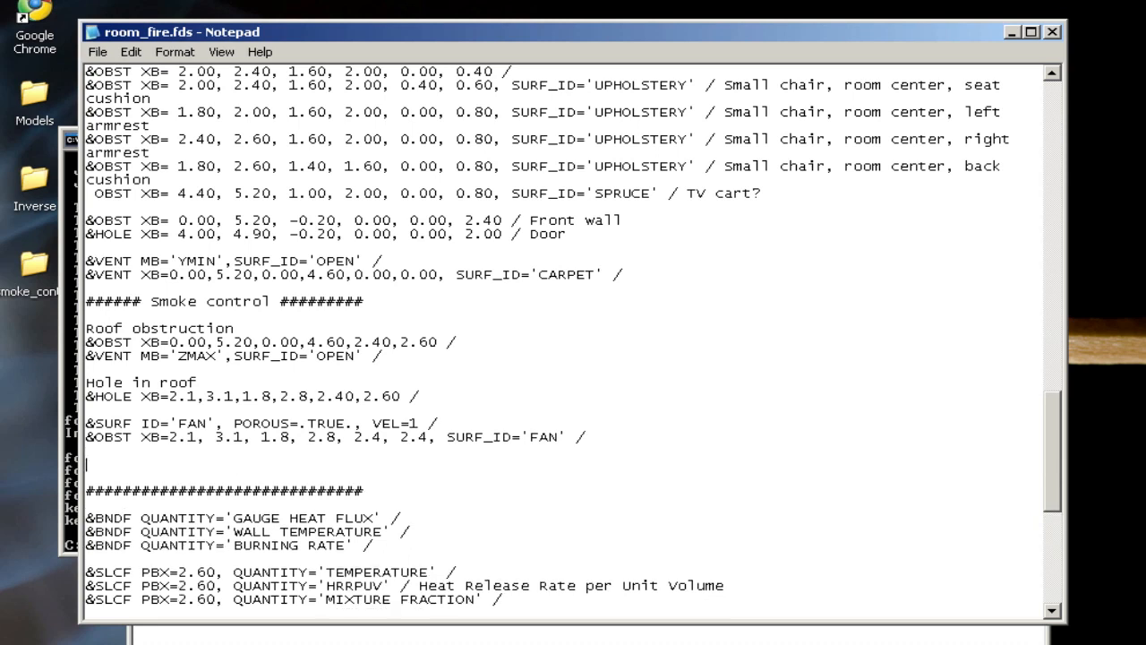
Add &SLCF PBX=2.60, QUANTITY='VELOCITY', VECTOR=.TRUE. / below the fan line and begin a new record
type("&")
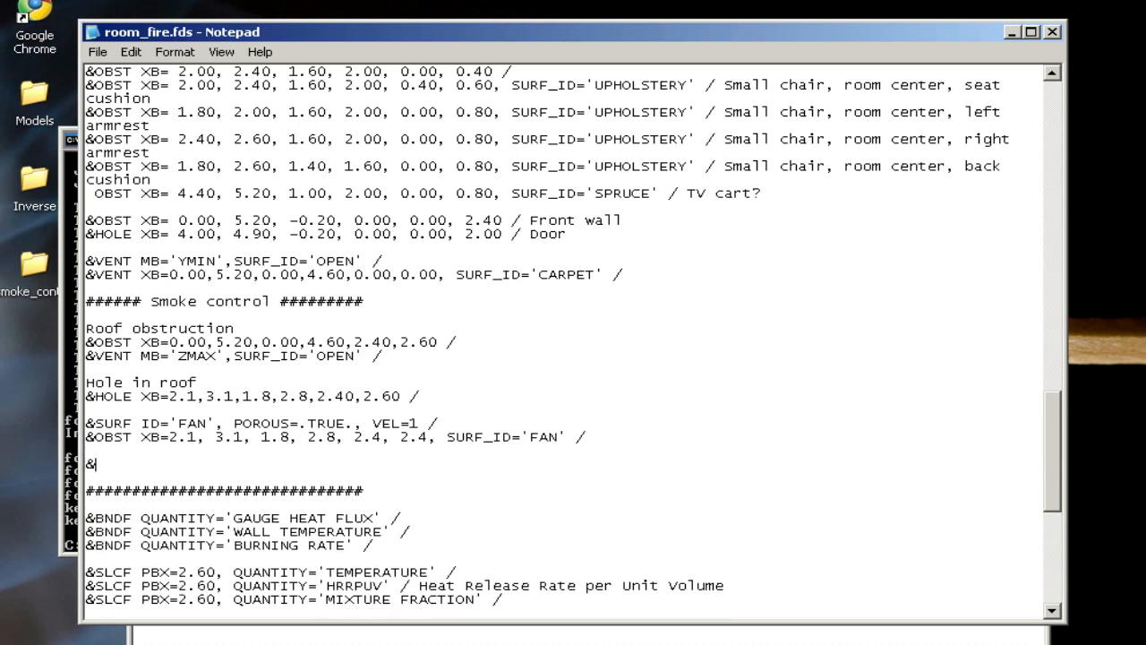
type("SLCF")
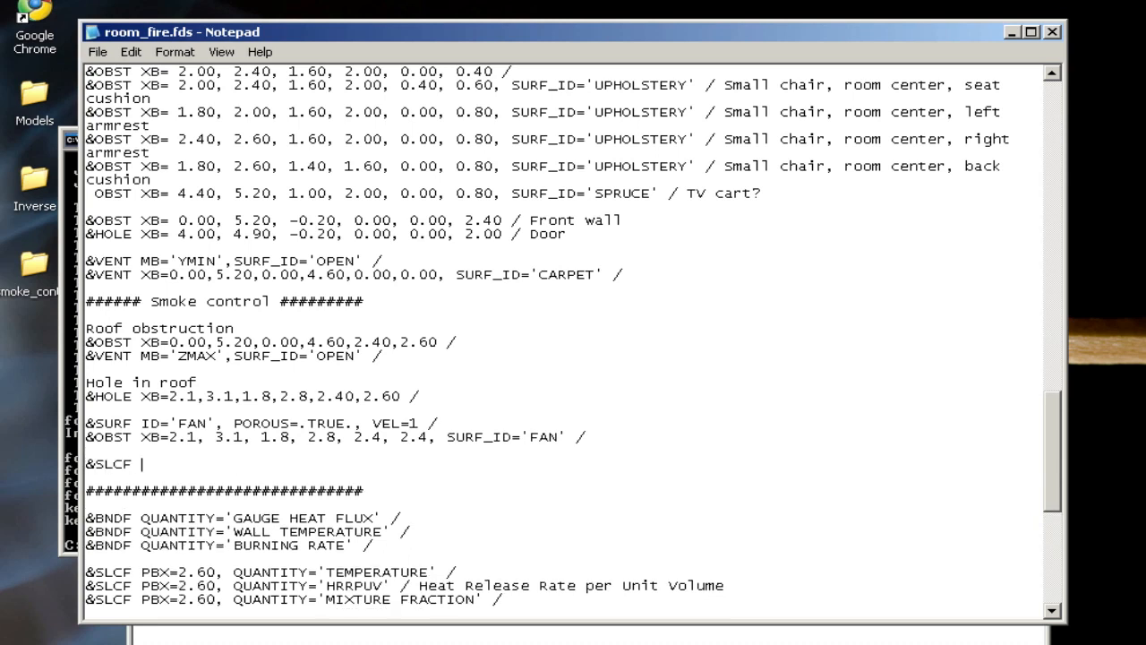
type("PBX=")
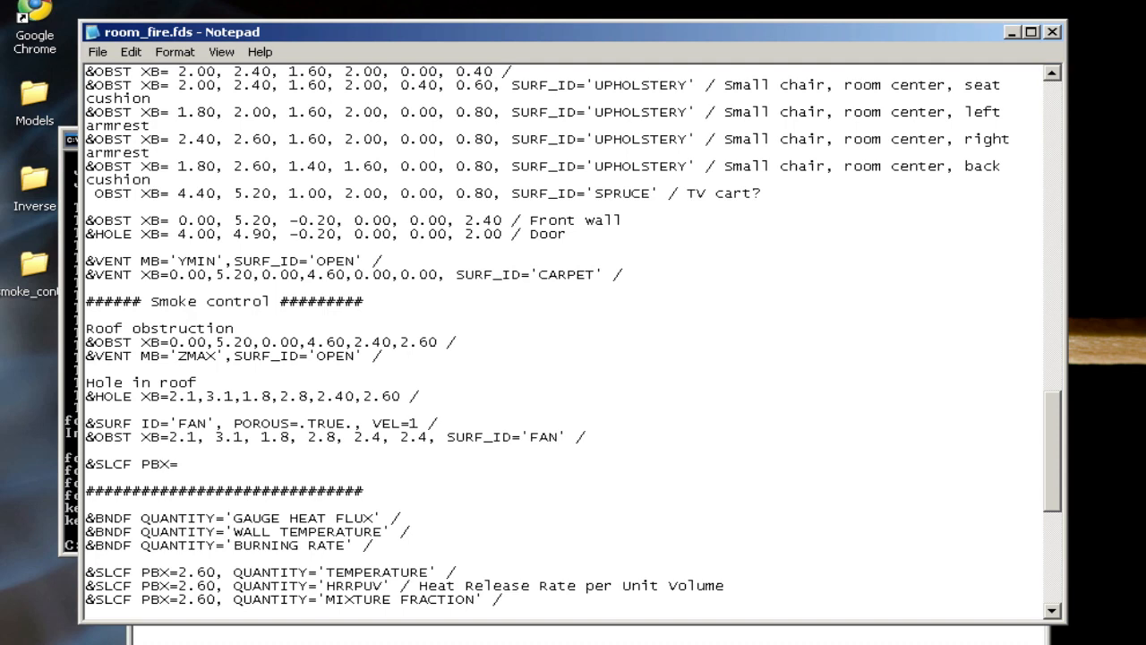
type("2.60,")
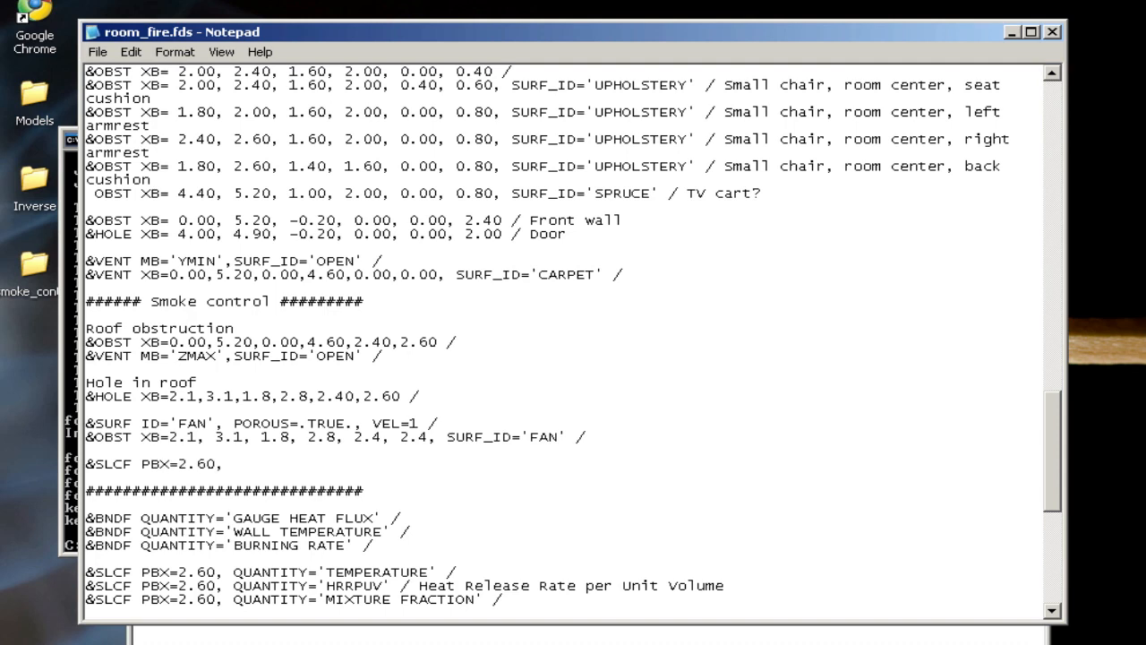
type("QUANTIT")
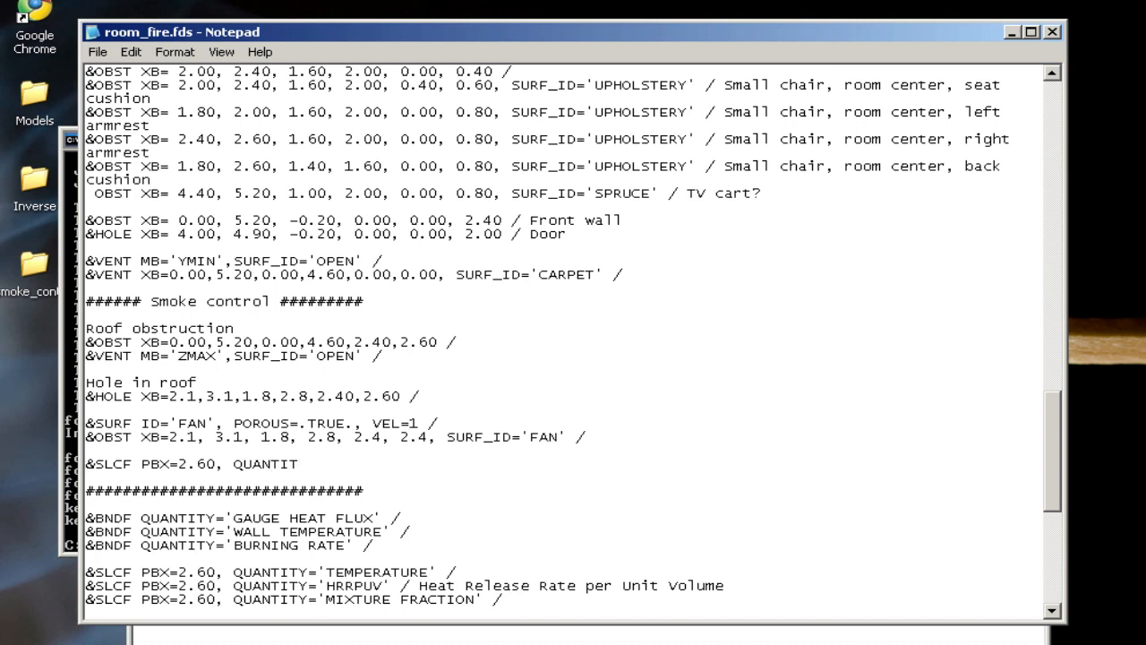
type("Y='")
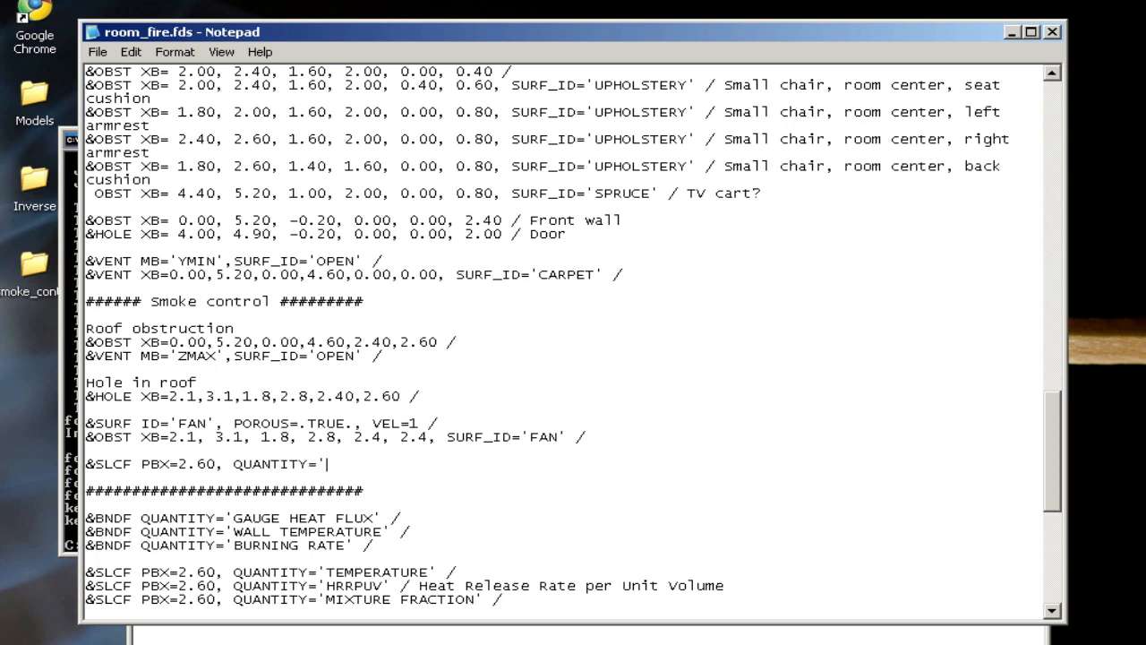
type("VELOCITY',")
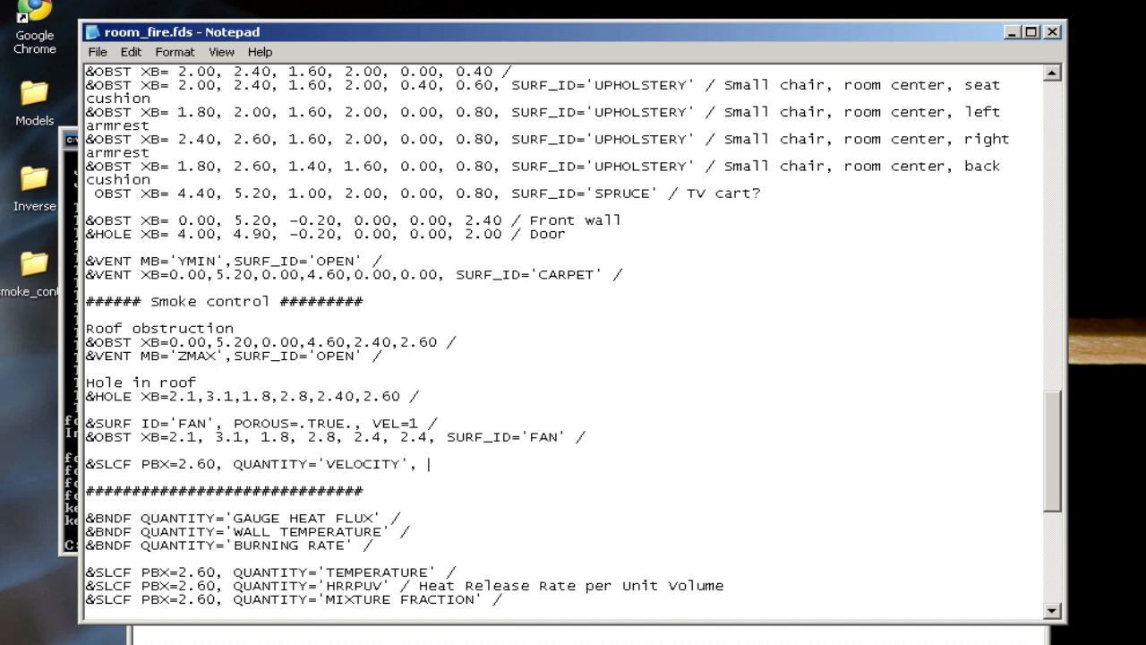
type("VECTOR=")
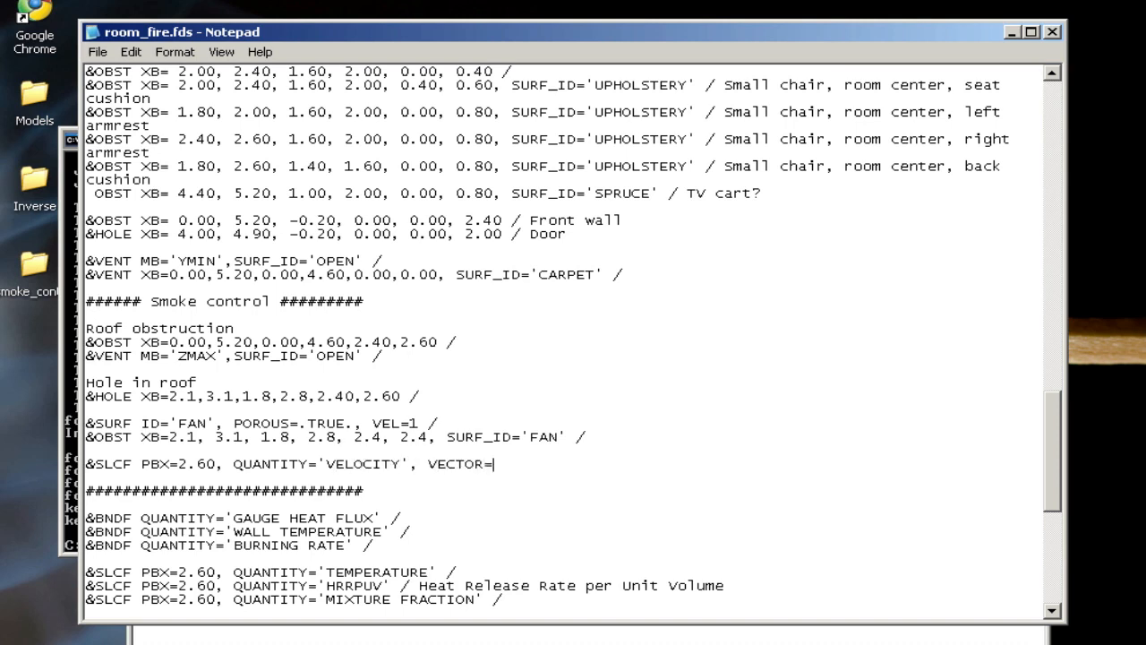
type(".TRUE")
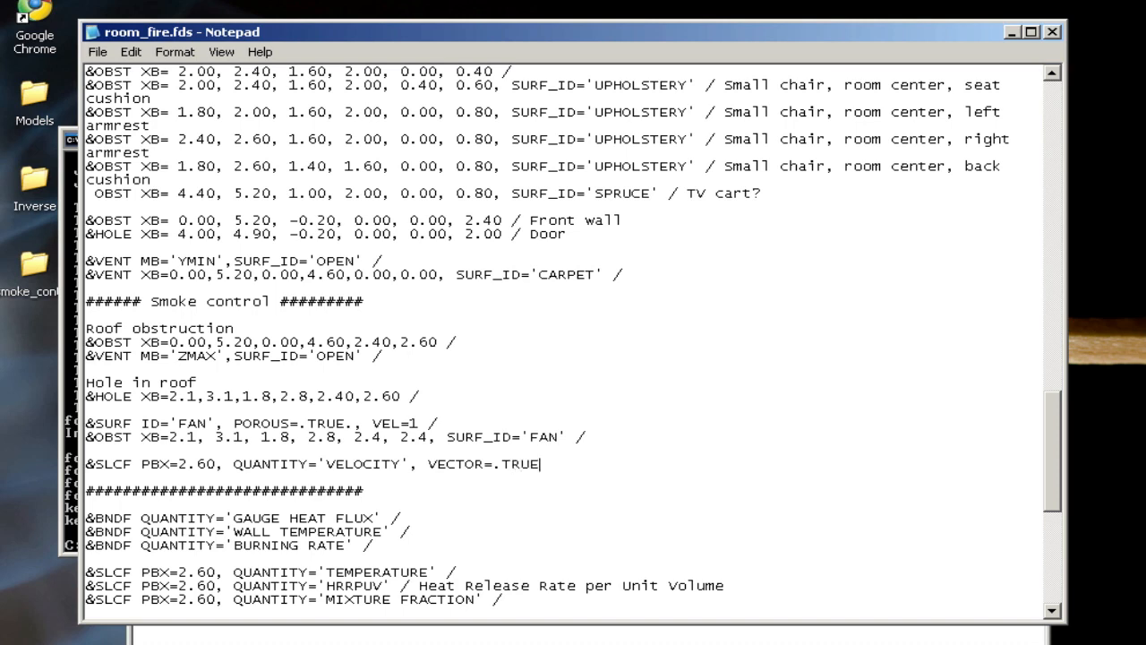
type("/")
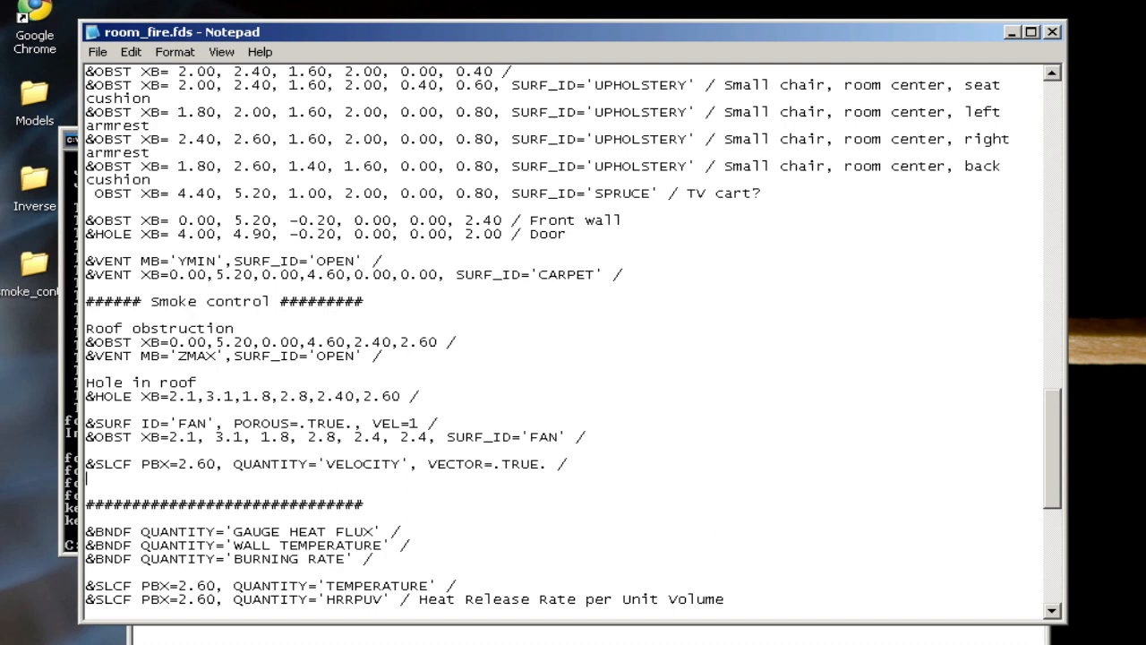
type("&")
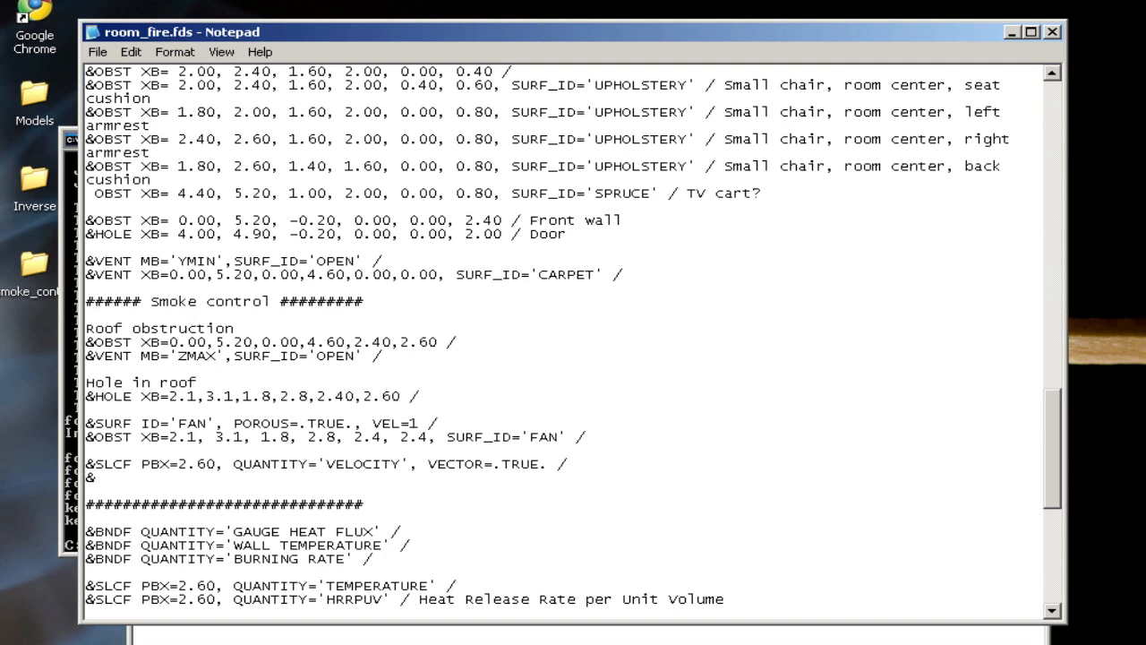
Add &DEVC XB=2.1, 3.1, 1.8, 2.8, 2.4, 2.4, QUANTITY='VOLUME FLOW' / over the roof hole, then switch to the notes
type("DEVC")
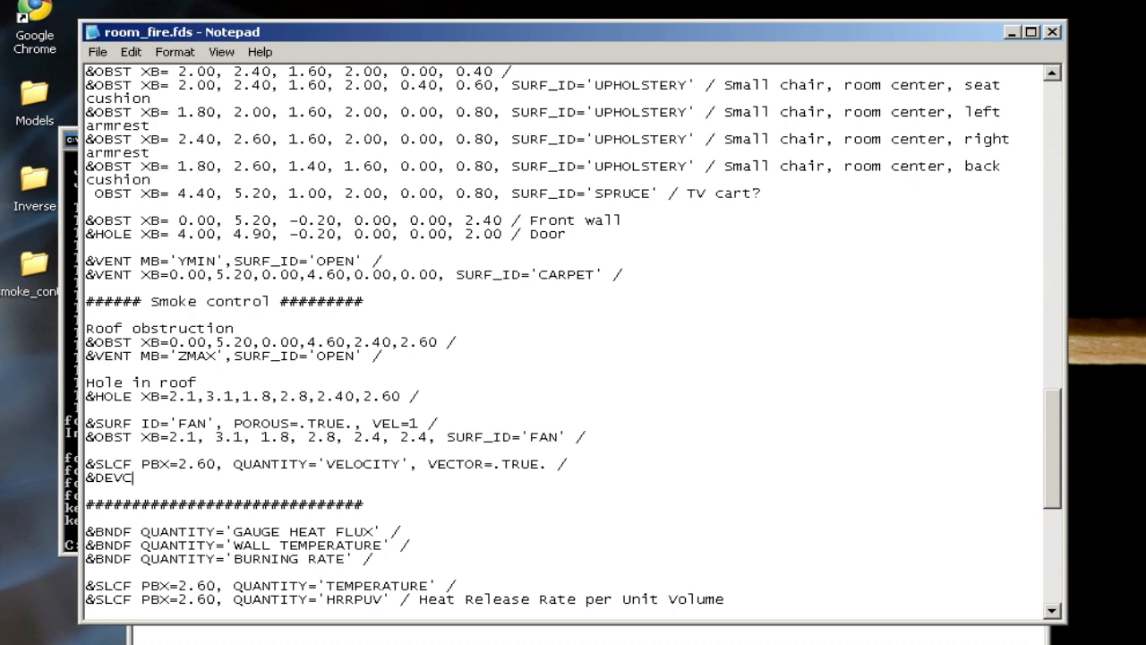
type("XB=")
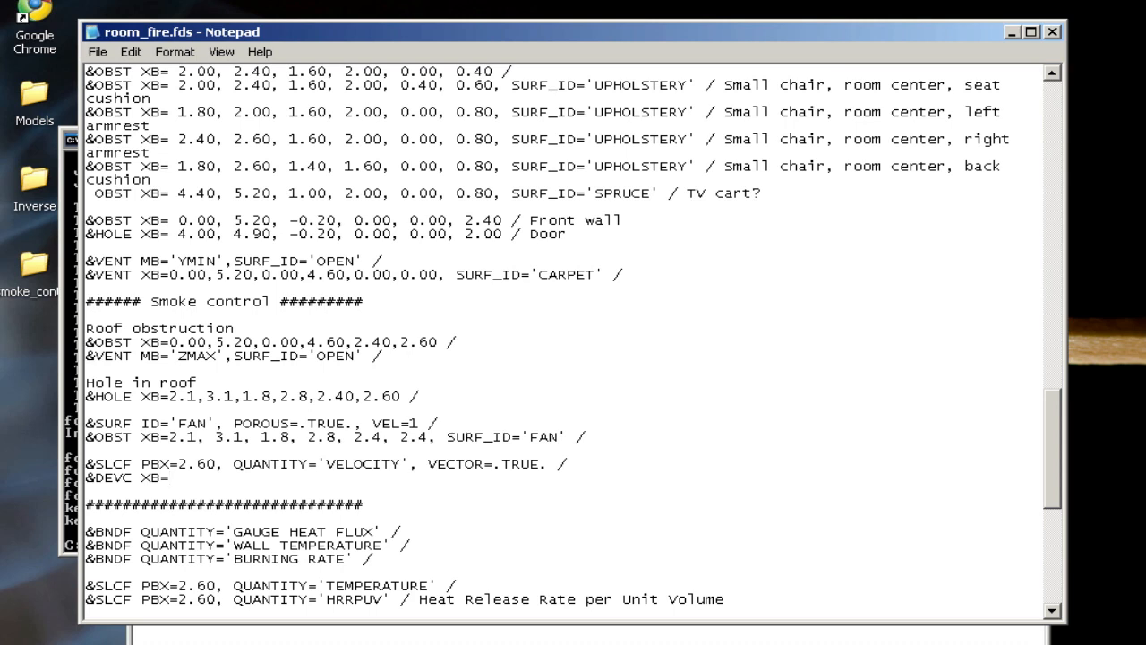
mouse_move(638, 437)
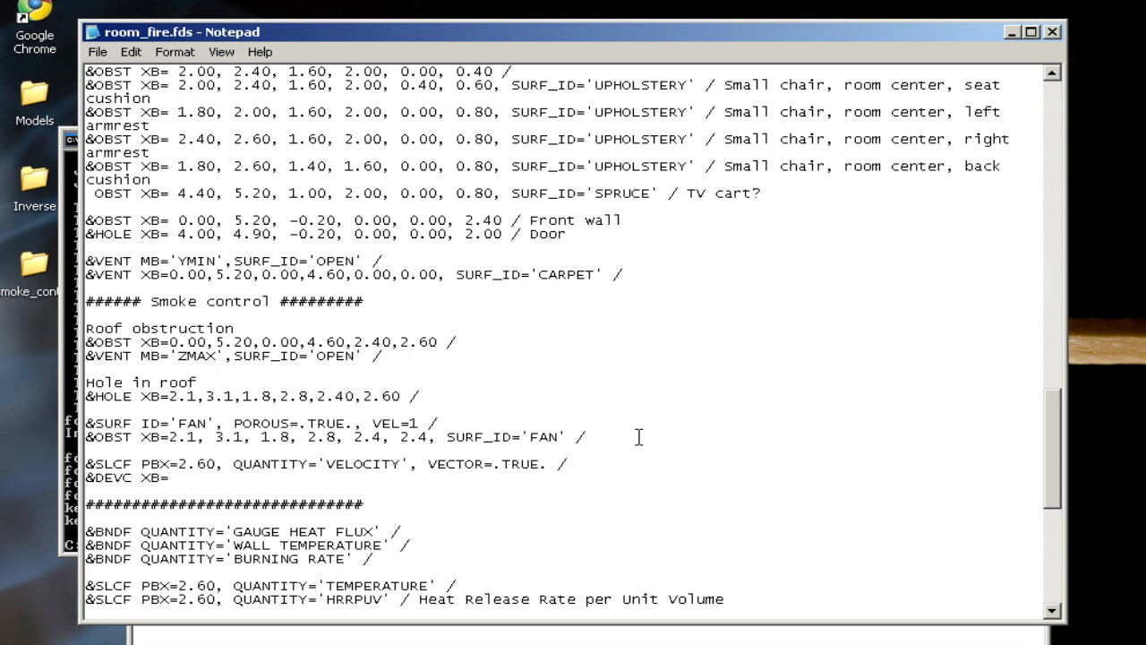
type("2.1, 3.1,")
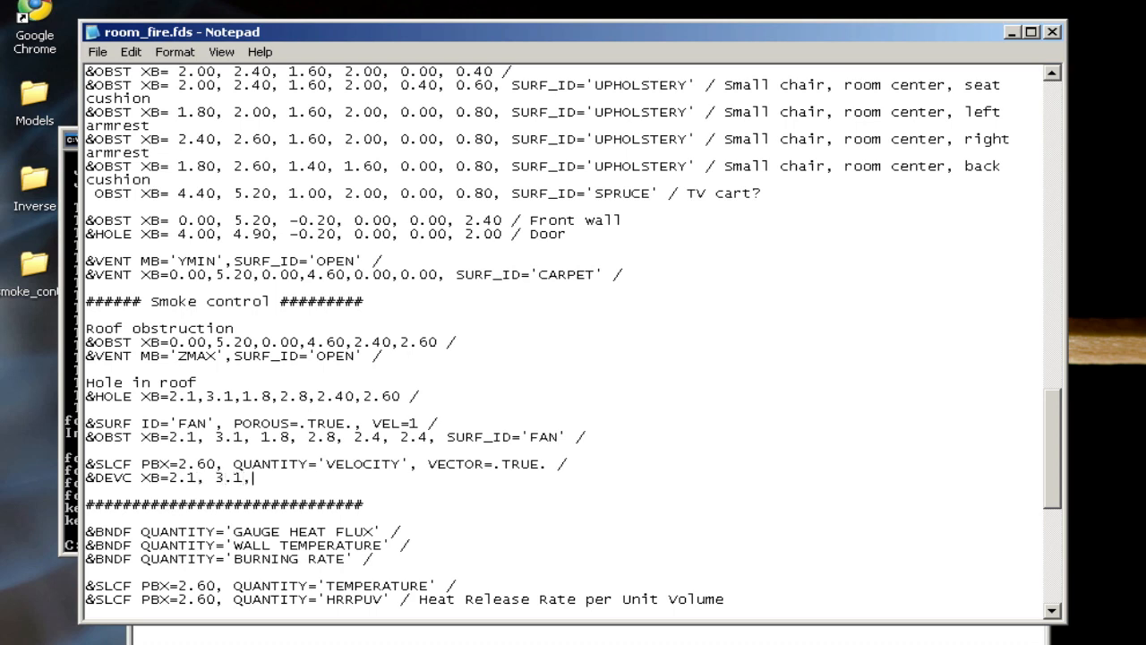
type("1.8, 2.8")
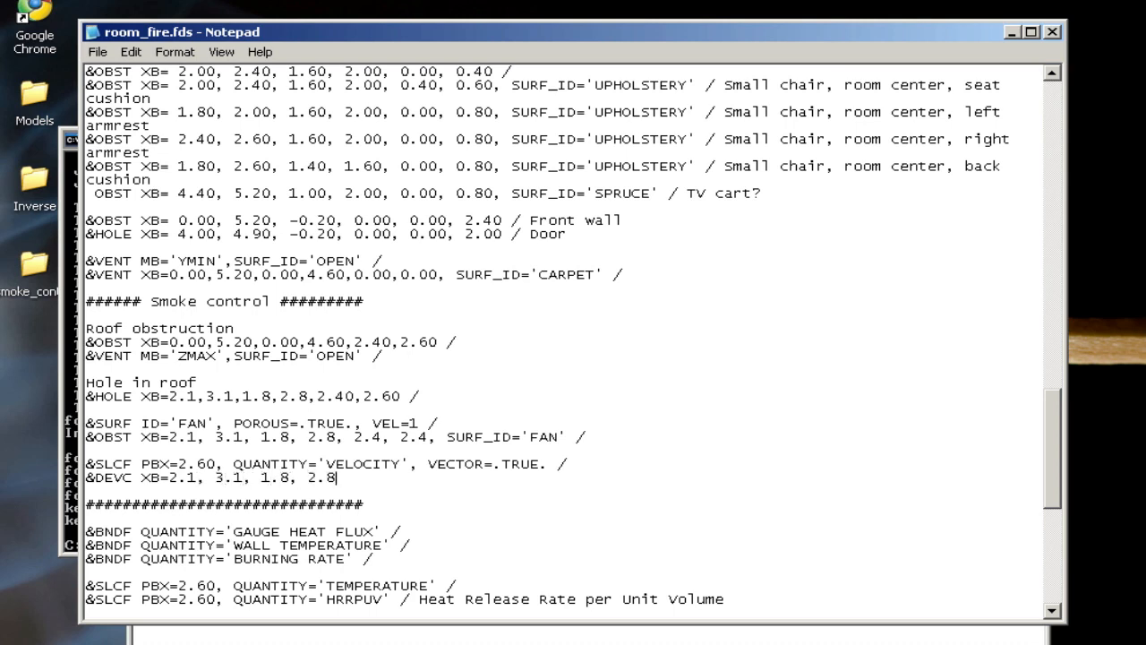
type(", 2.4, 2.4, QUANTITY /")
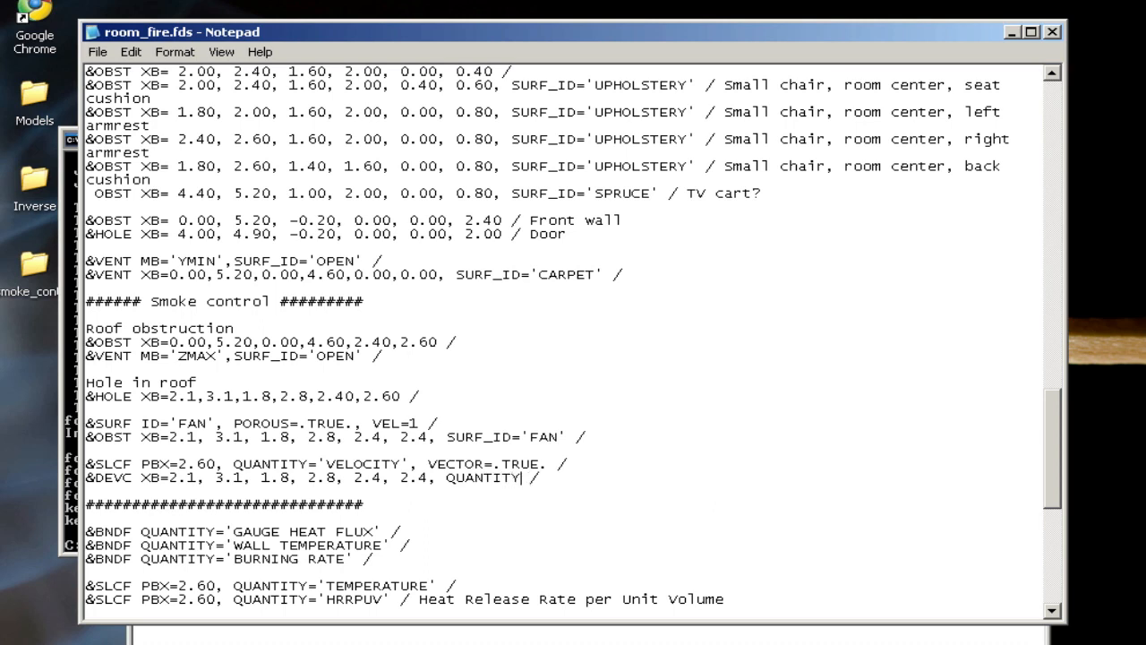
type("VOLUME FLO")
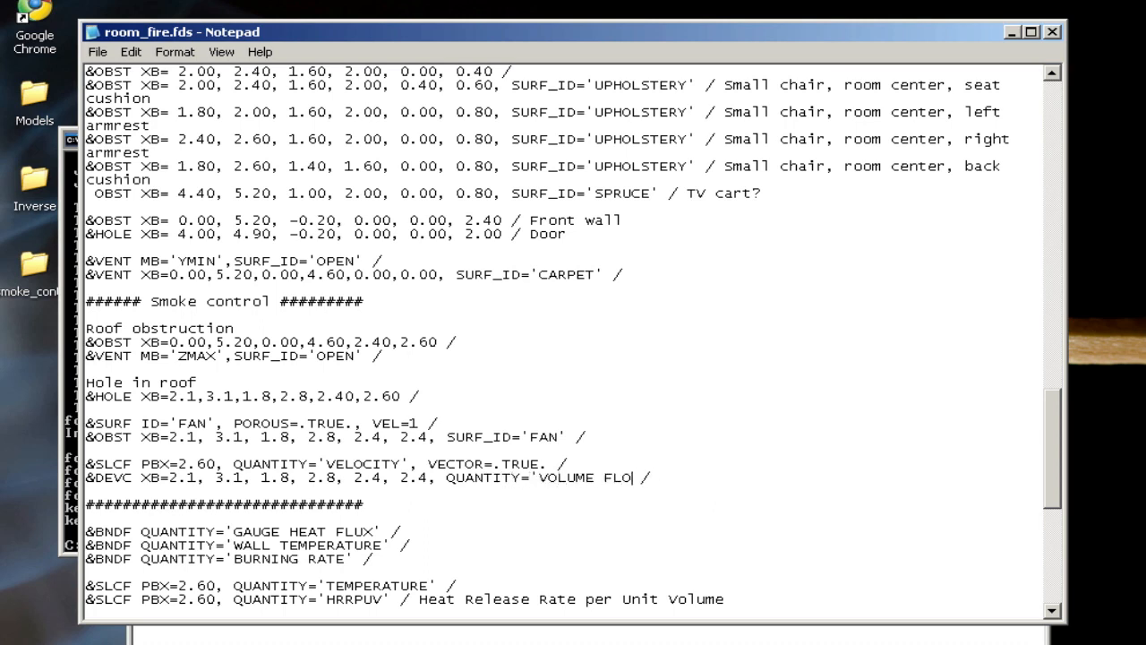
type("W'")
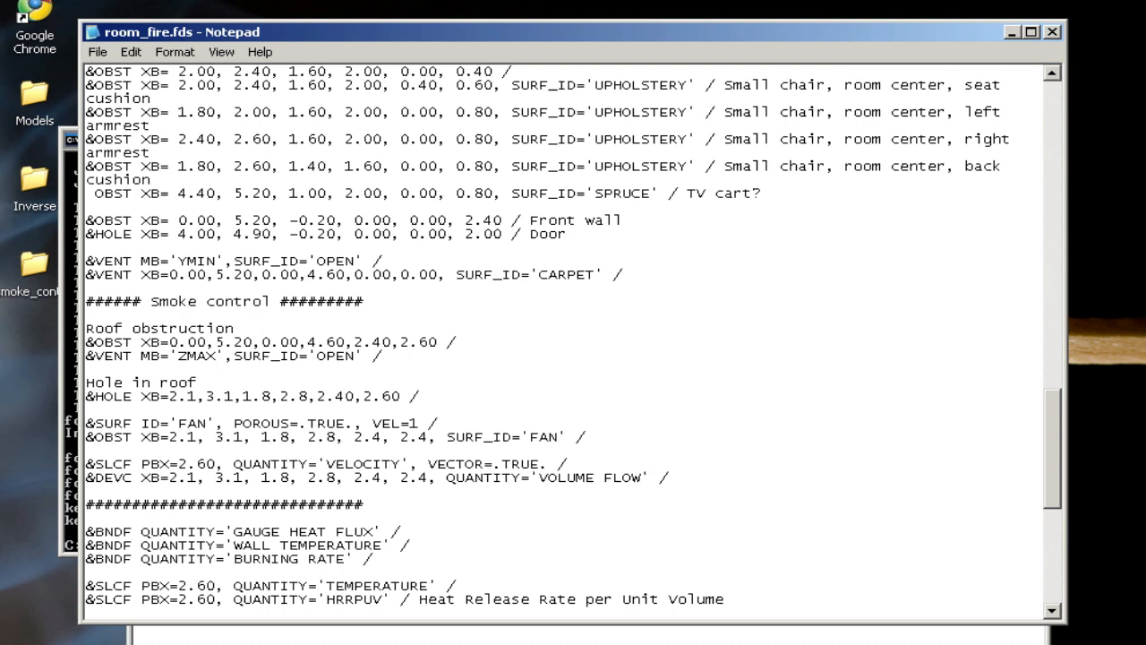
left_click(649, 476)
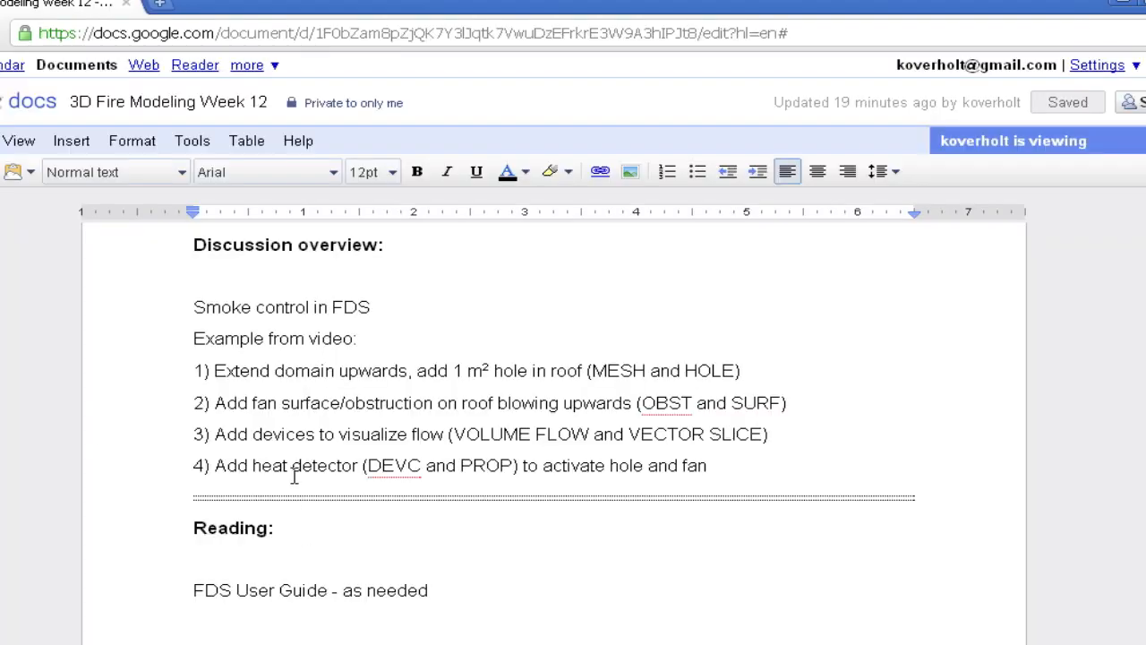
left_click(292, 465)
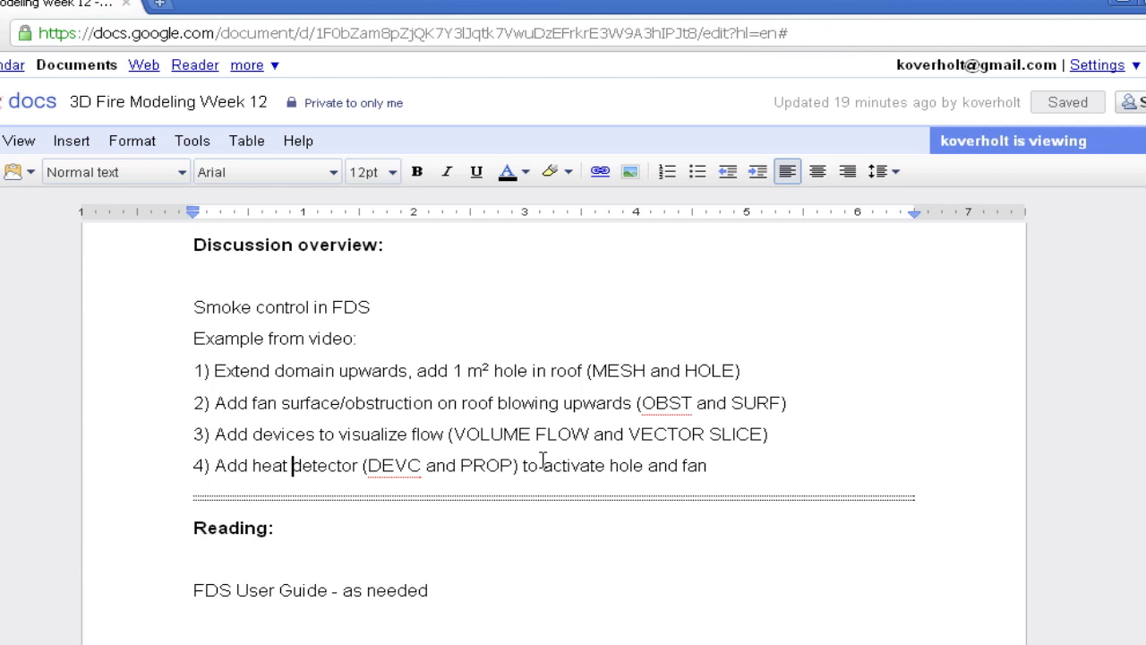
mouse_move(530, 464)
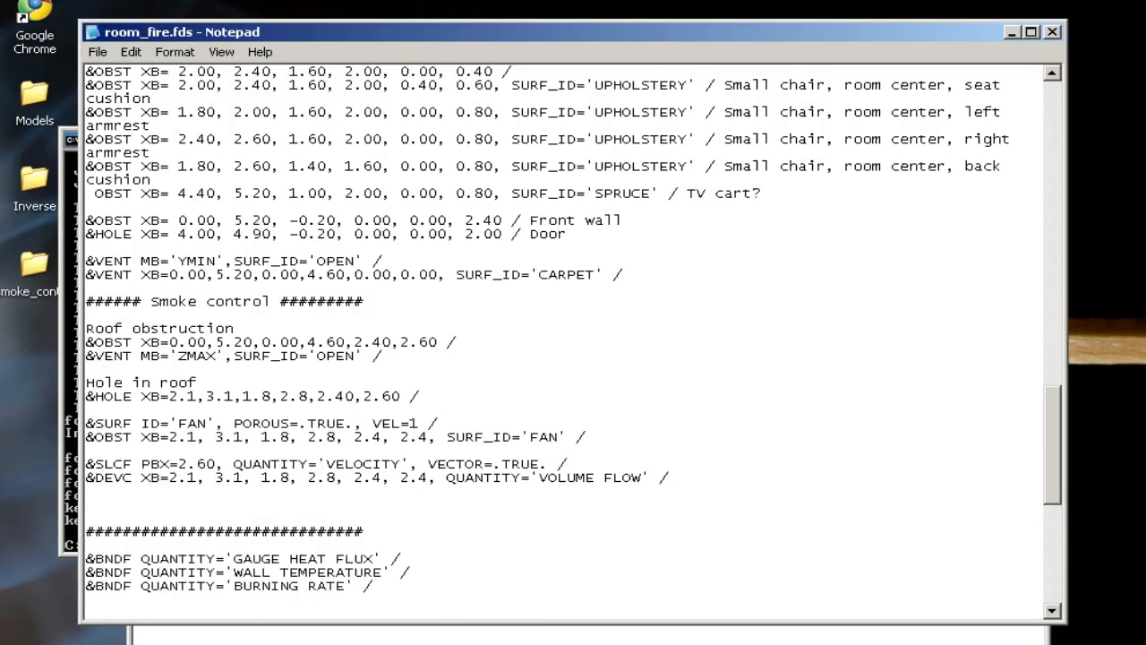
Start a &DEVC line with ID='HEAT DETECTOR' and PROP_ID='HEAT'
type("&")
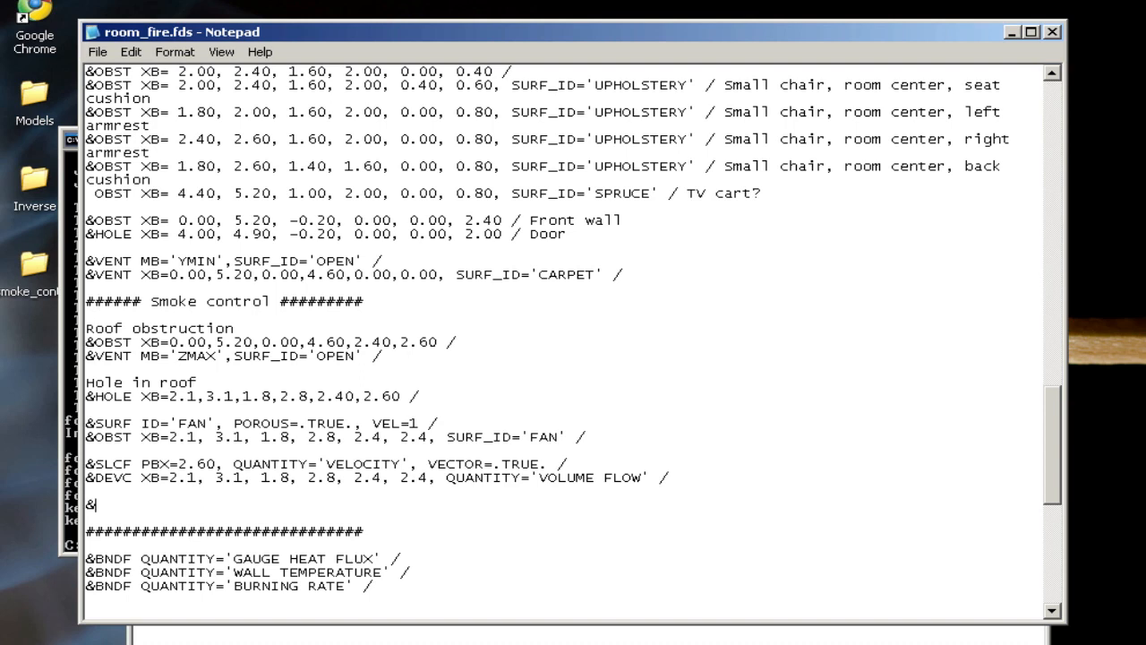
type("DEVC")
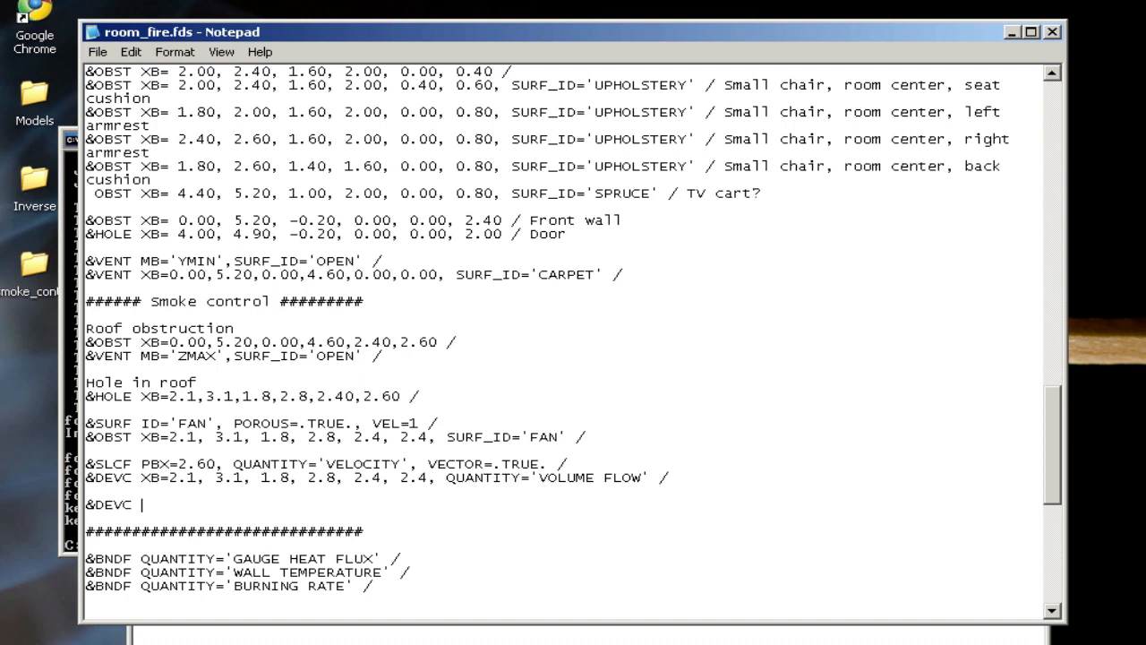
type("ID='HEAT DETECTOR")
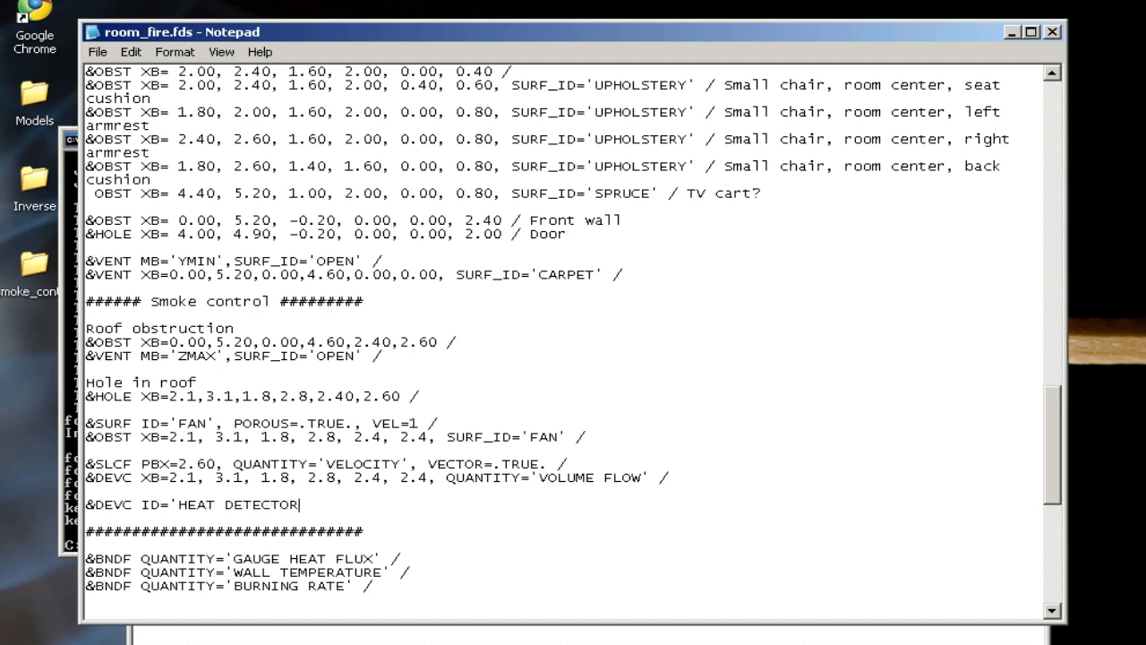
type("'")
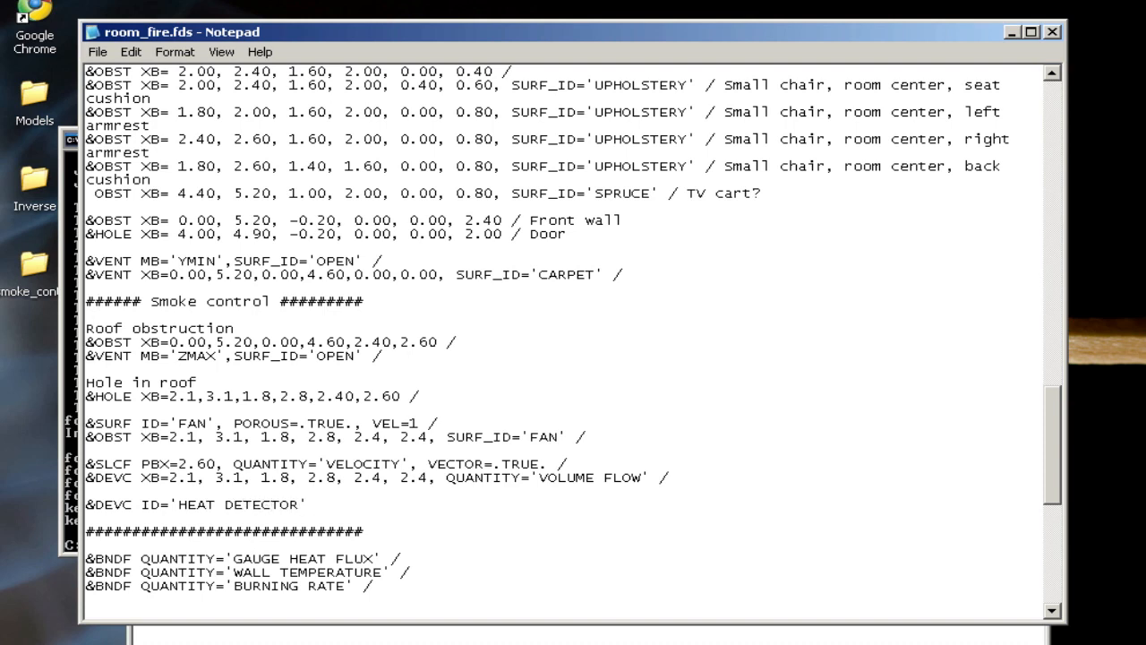
type(", PROP_")
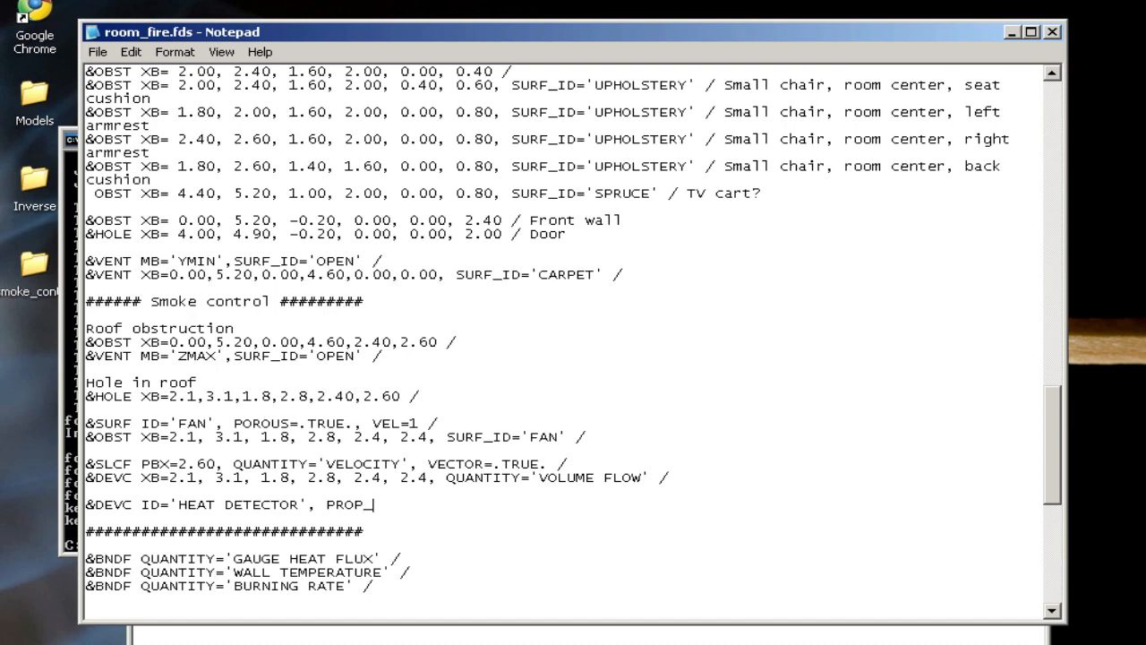
type("ID=")
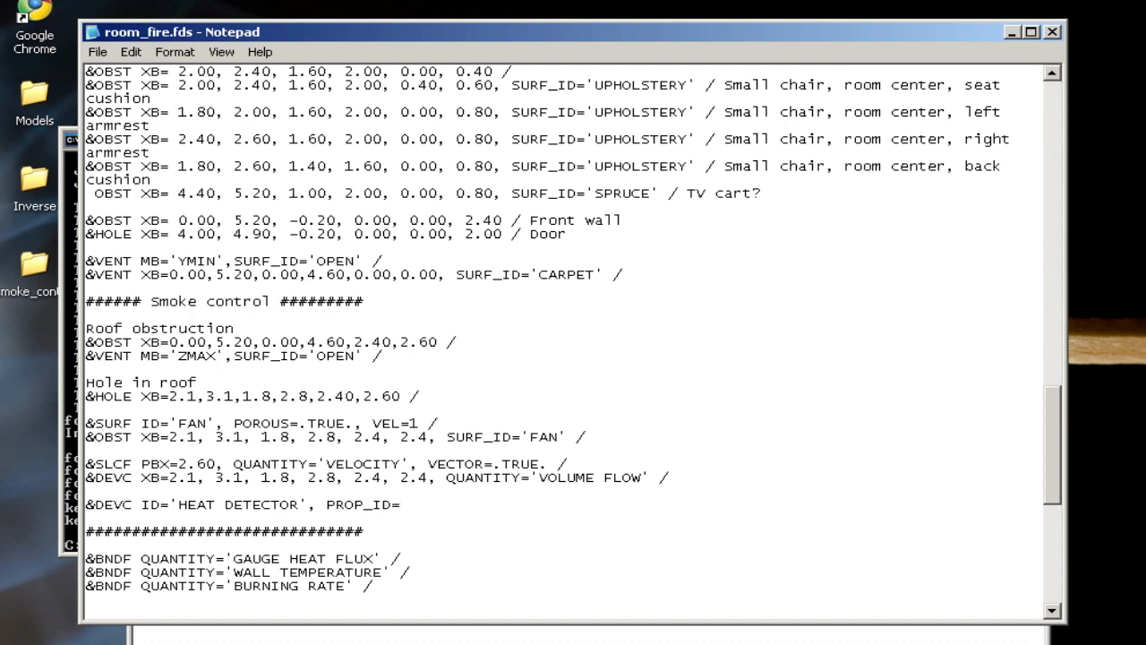
type("'HEAT',")
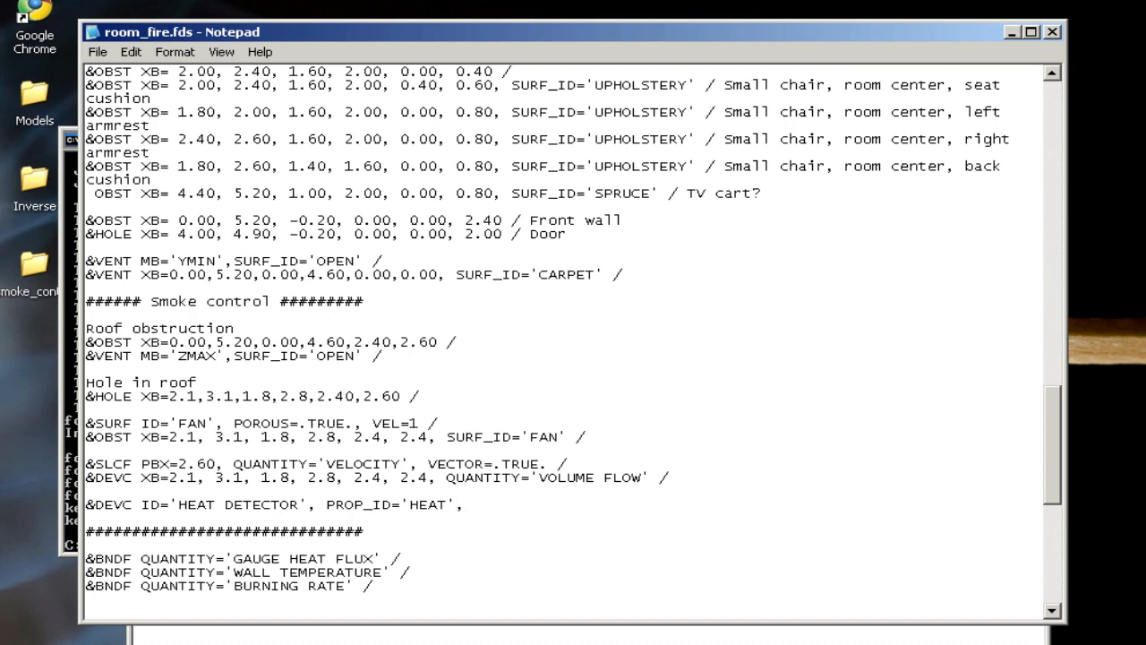
Place the heat detector at XYZ=2.6, 4.0, 2.1
type("XYZ=")
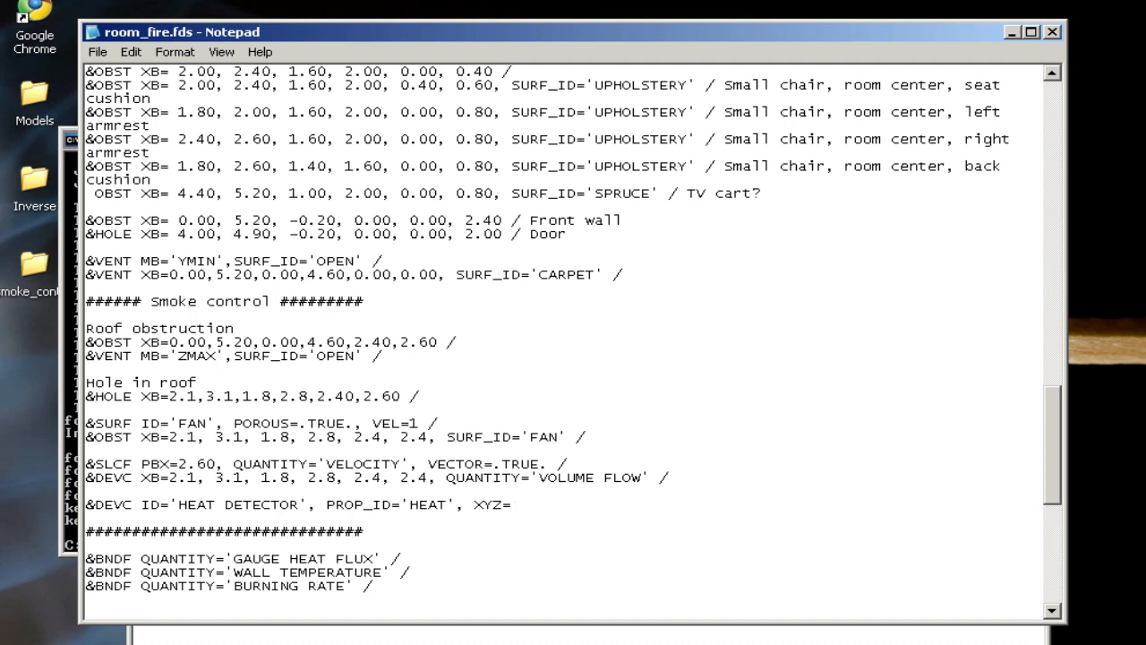
type("2.6")
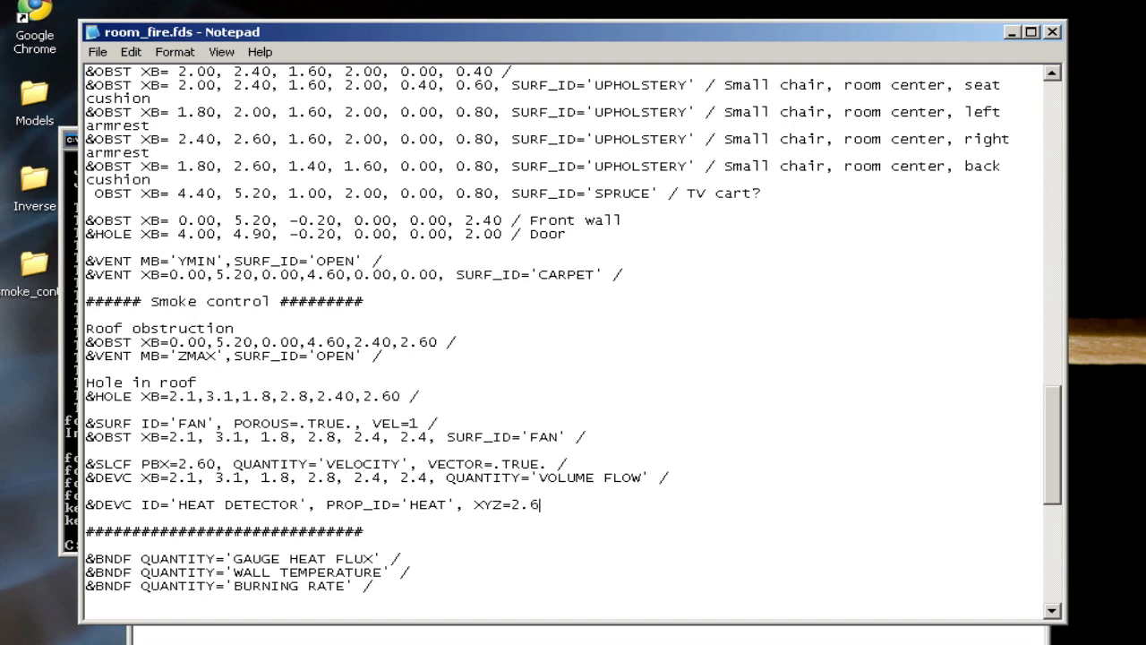
type(", 4.")
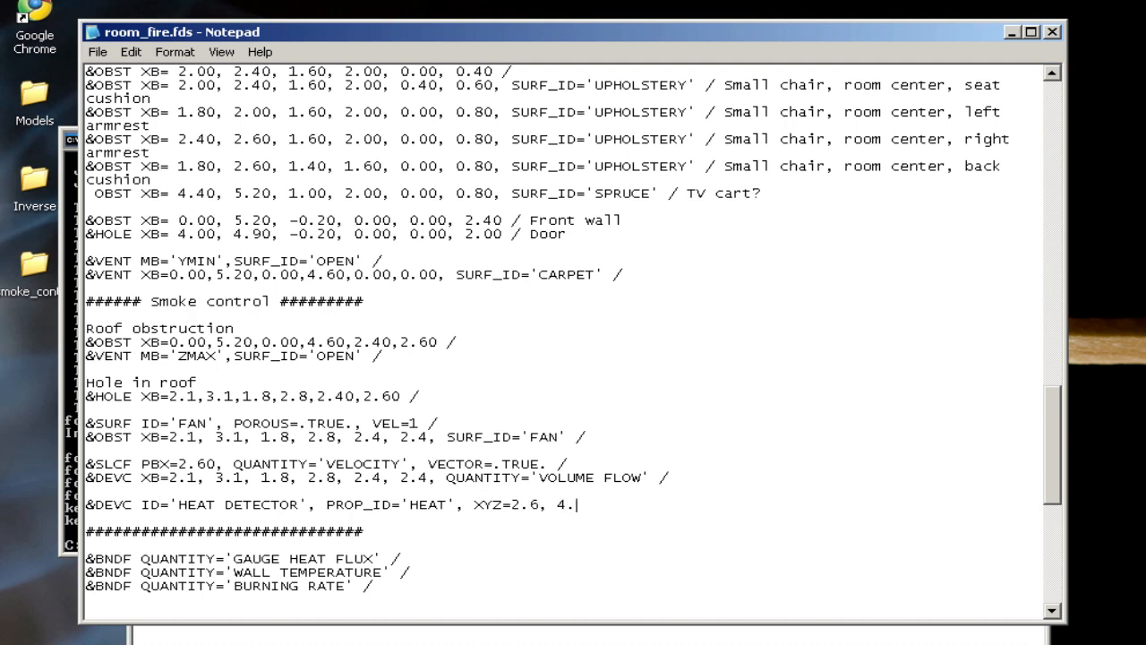
type("0, 2.")
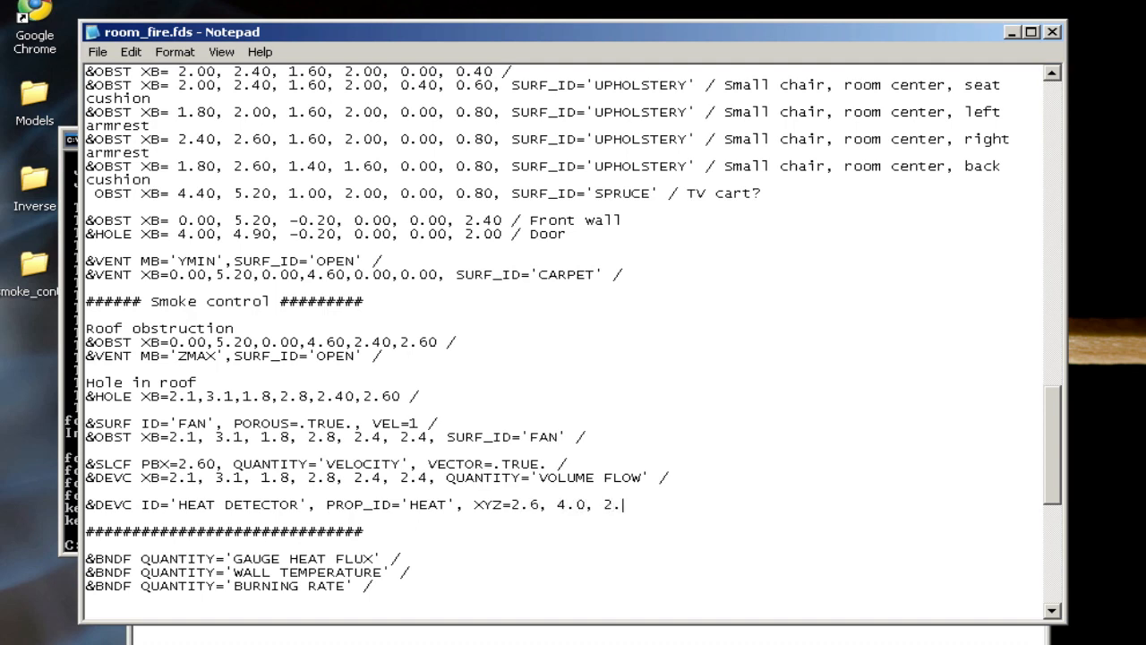
type("1 /")
type("&")
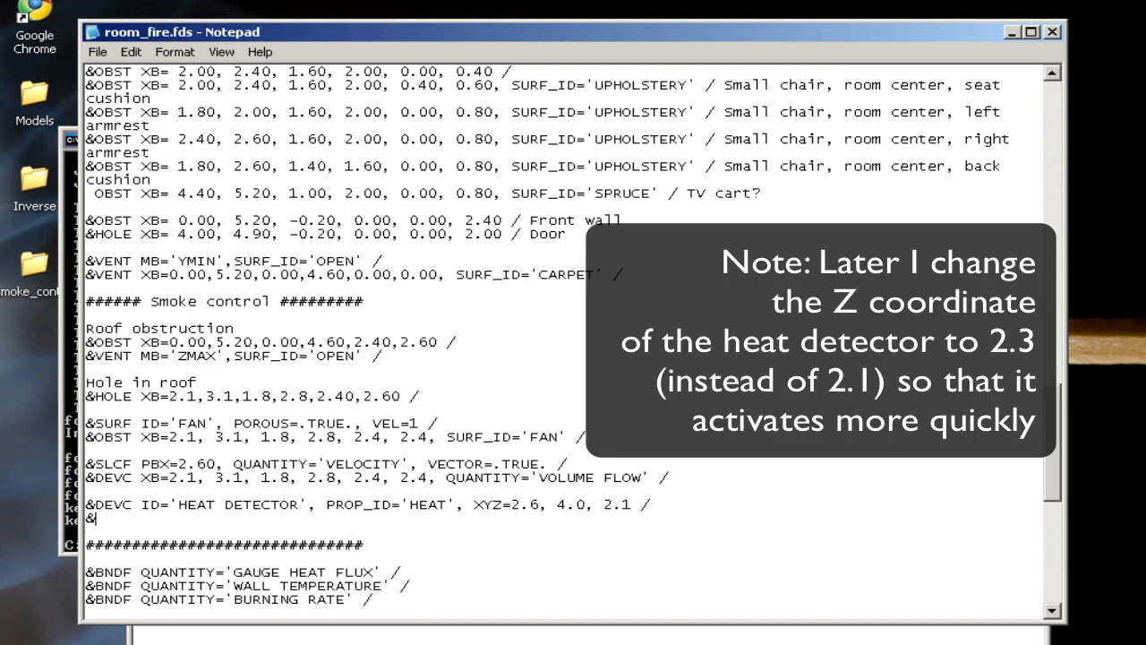
Define &PROP ID='HEAT' with QUANTITY='LINK TEMPERATURE', RTI=10 and begin ACTIVATION_TEMPERATURE
type("PROP ID")
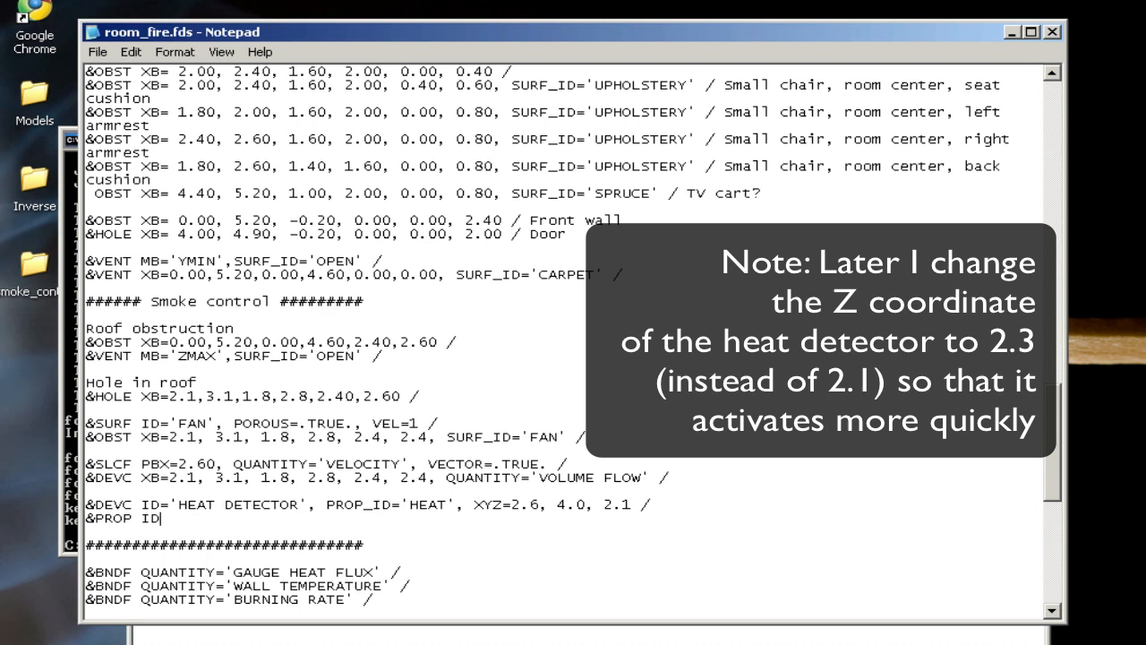
type("='")
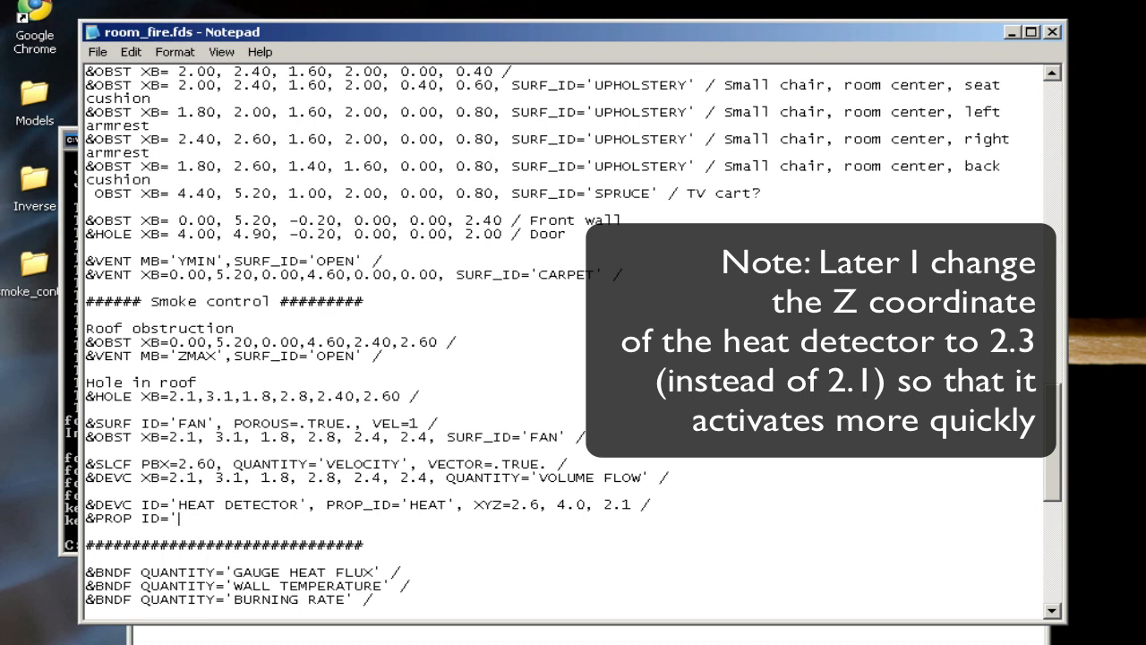
type("HEAT'")
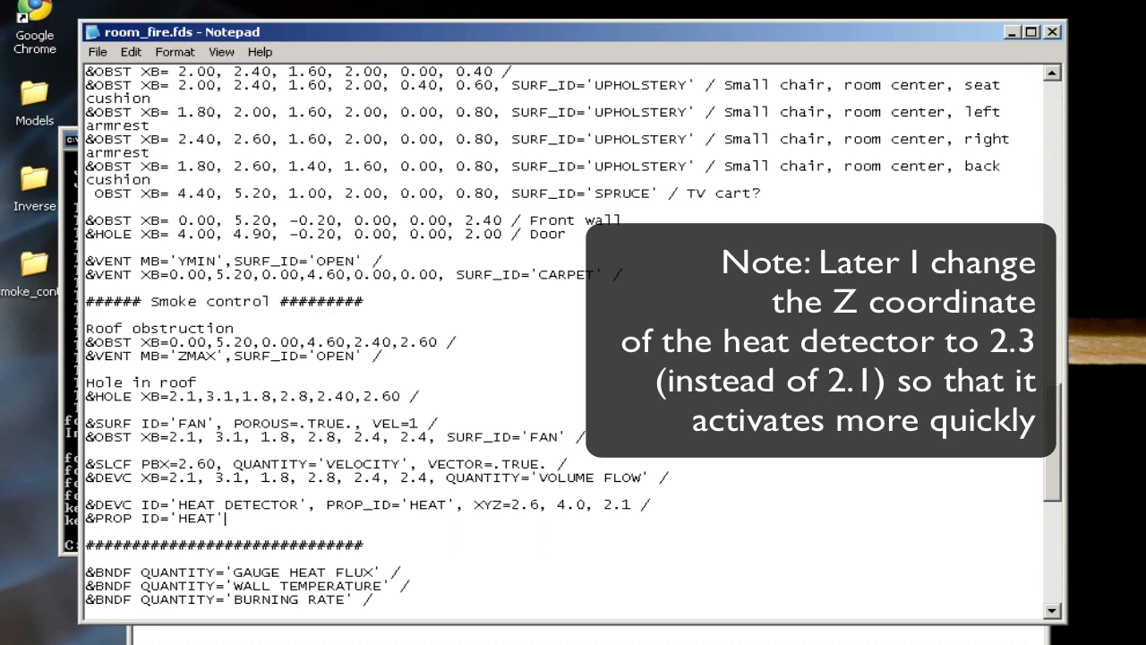
type(", QUANTIT")
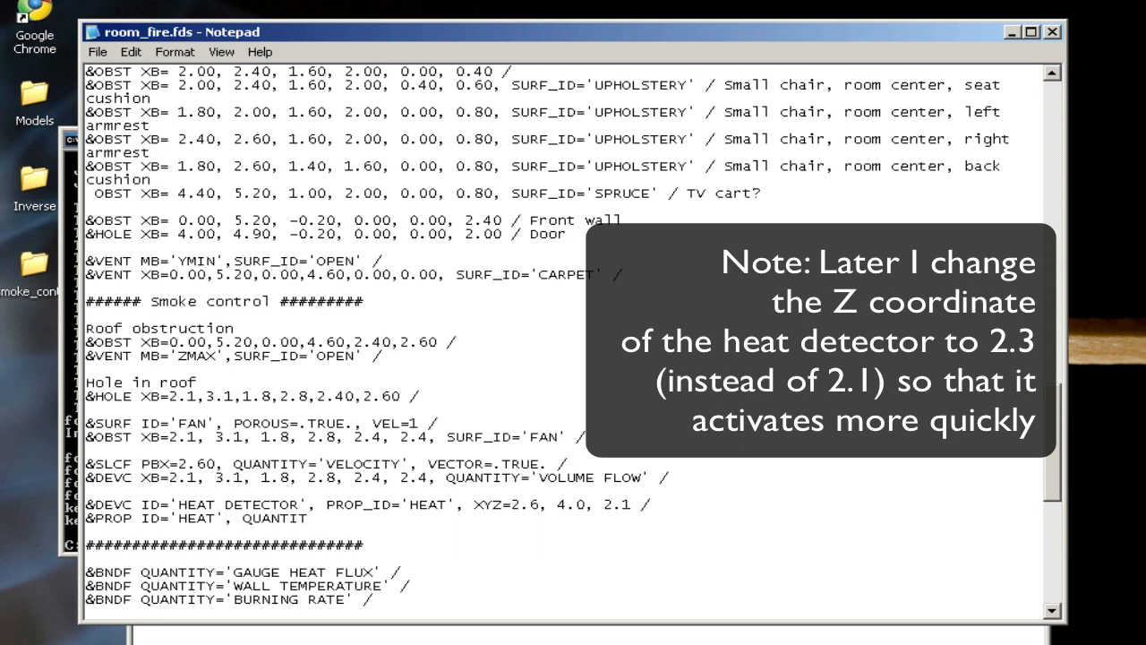
type("Y=\"LINK TEMPERATURE")
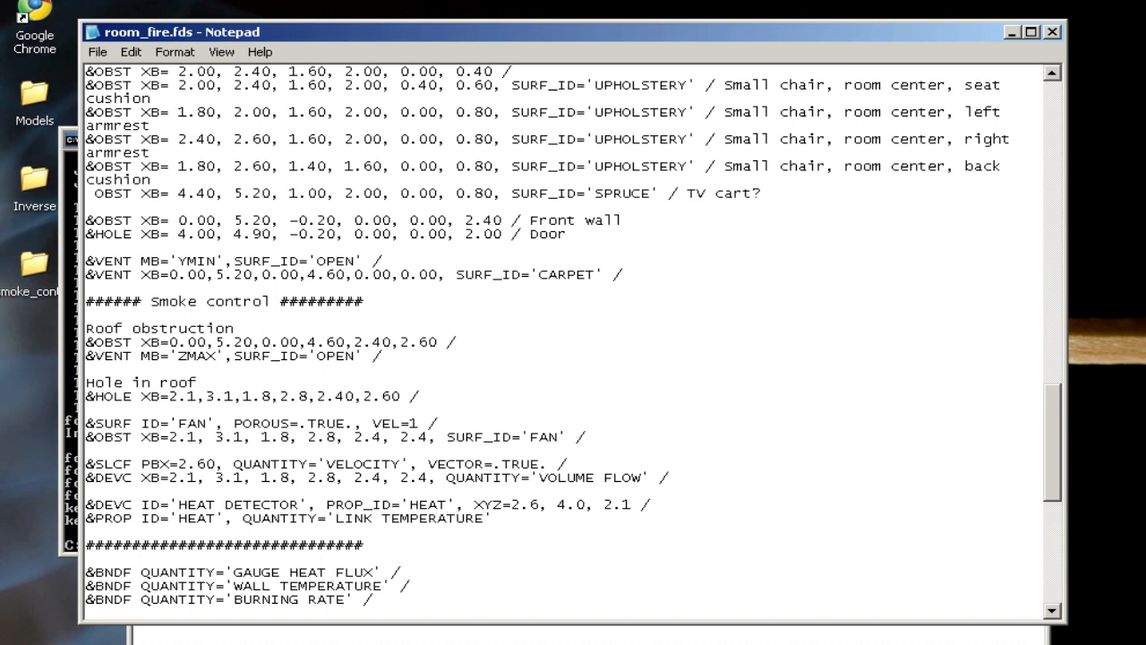
type(", RTI=10")
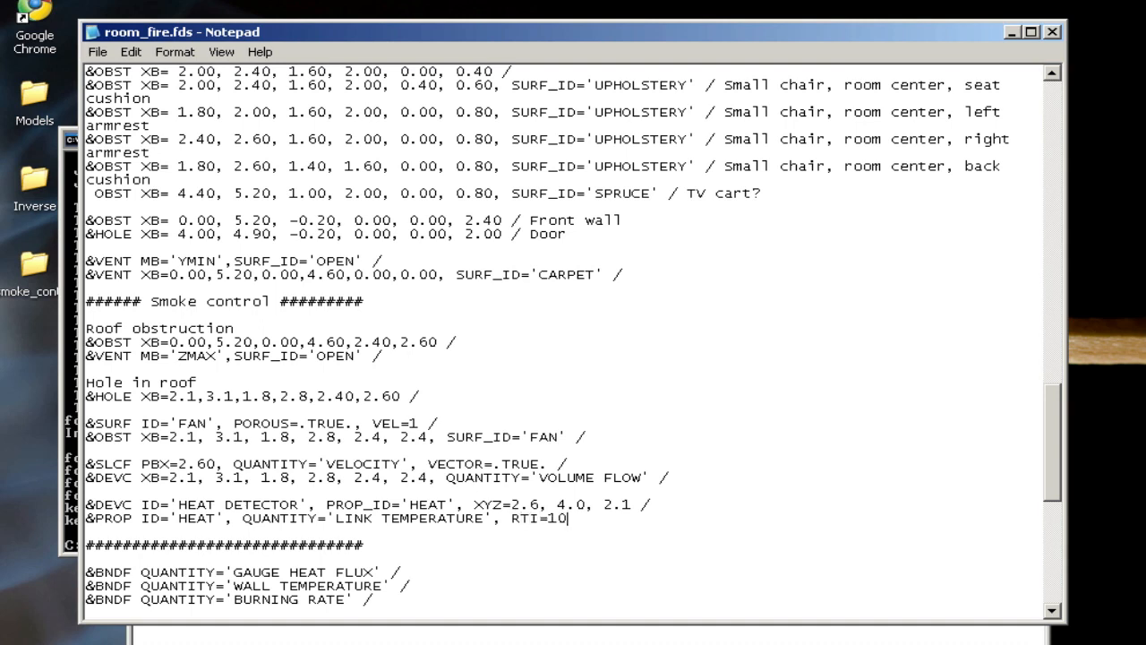
type(",")
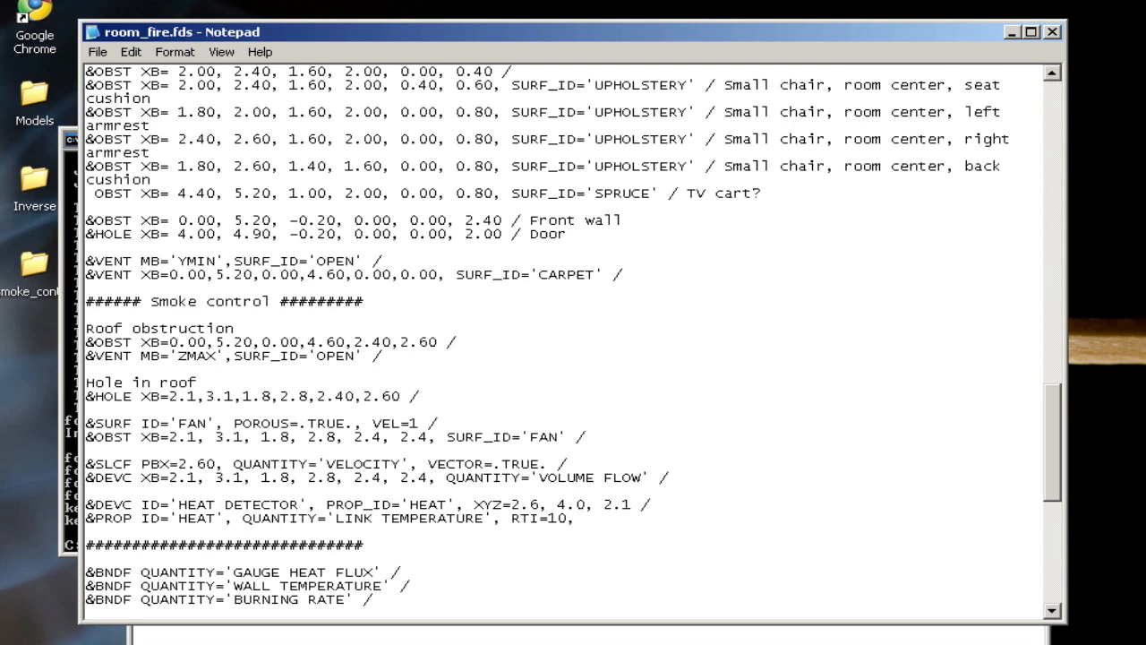
type("ACTIVATI")
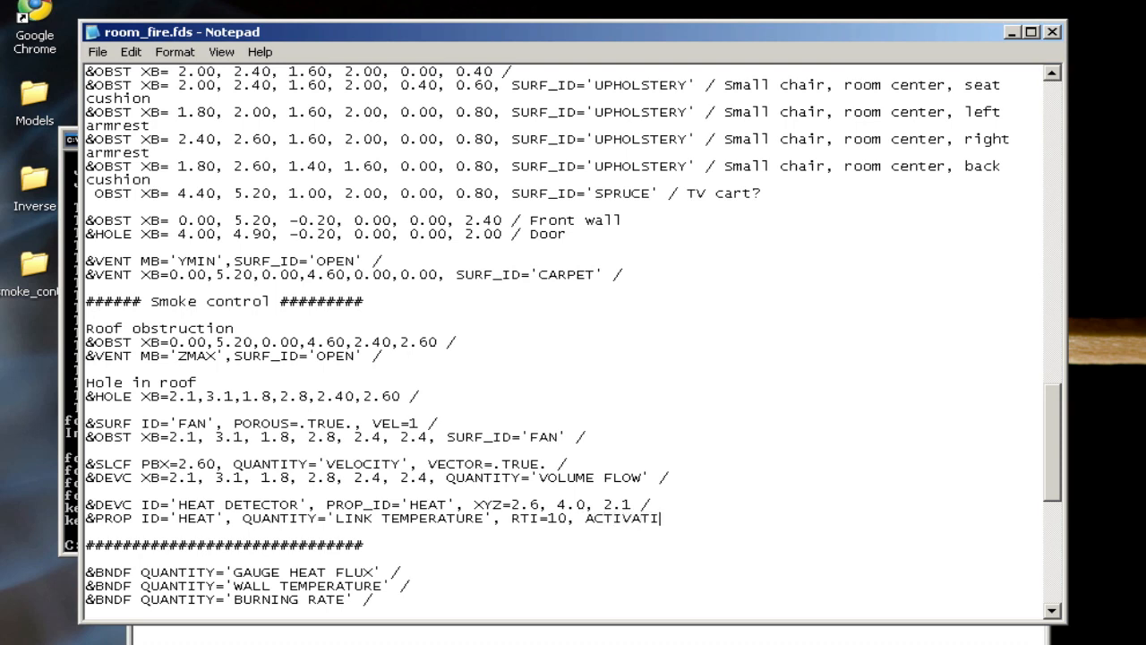
type("ON_TEMPERATURE=30 /")
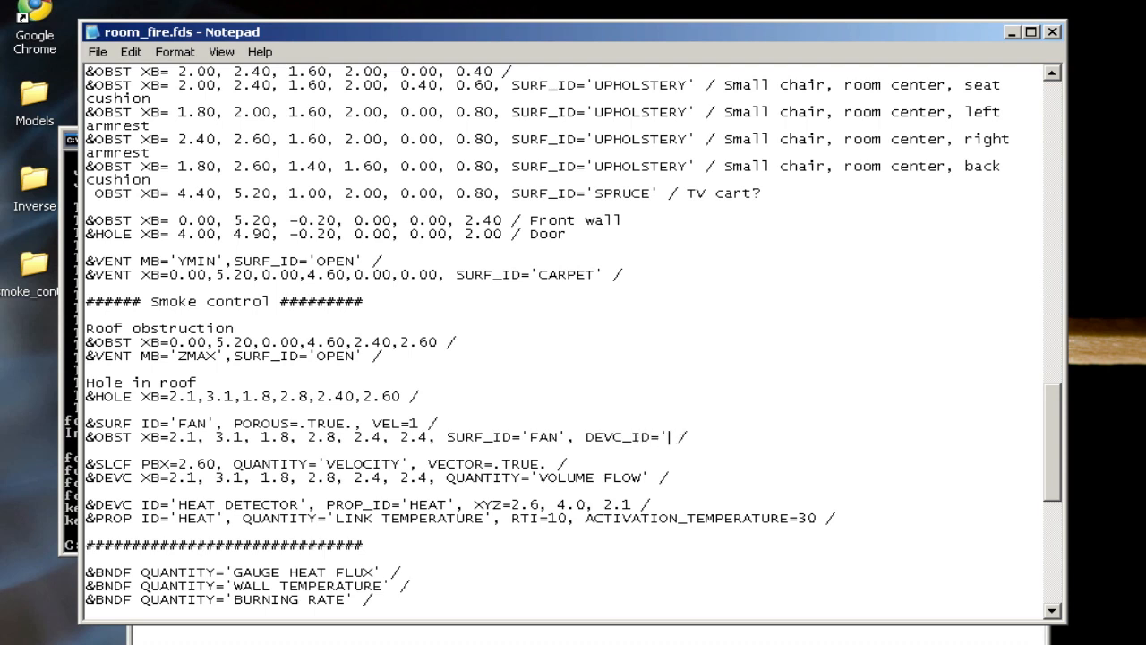
Add DEVC_ID='HEAT DETECTOR' to the fan and roof hole, save room_fire.fds, and return to the command window
type("HEAT DETECTOR")
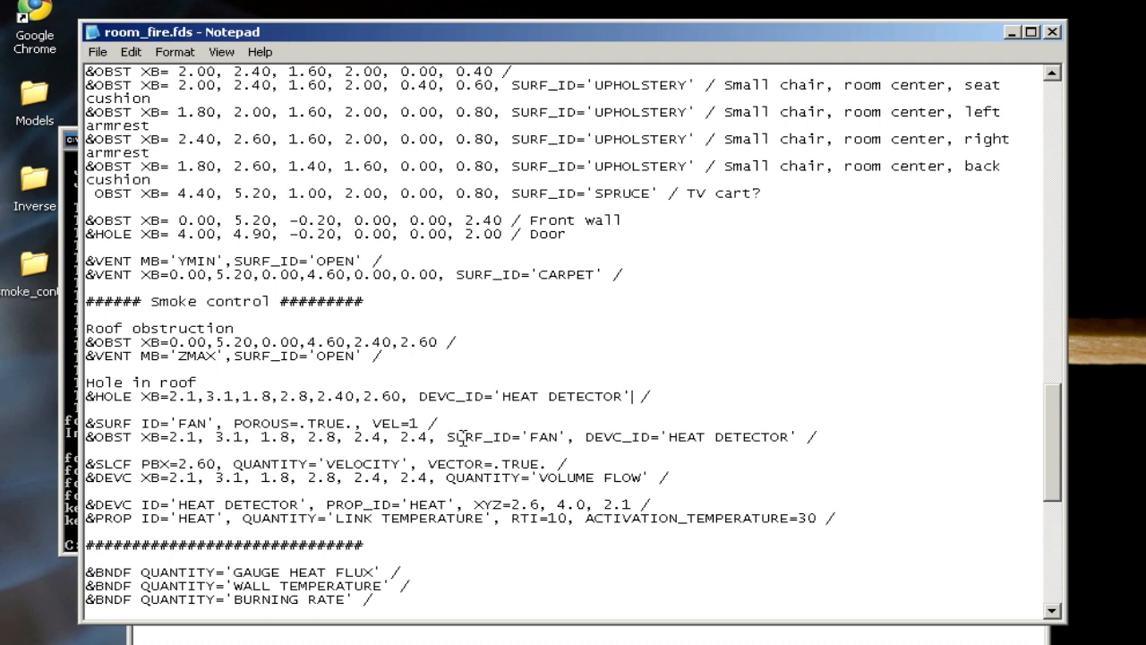
left_click(96, 50)
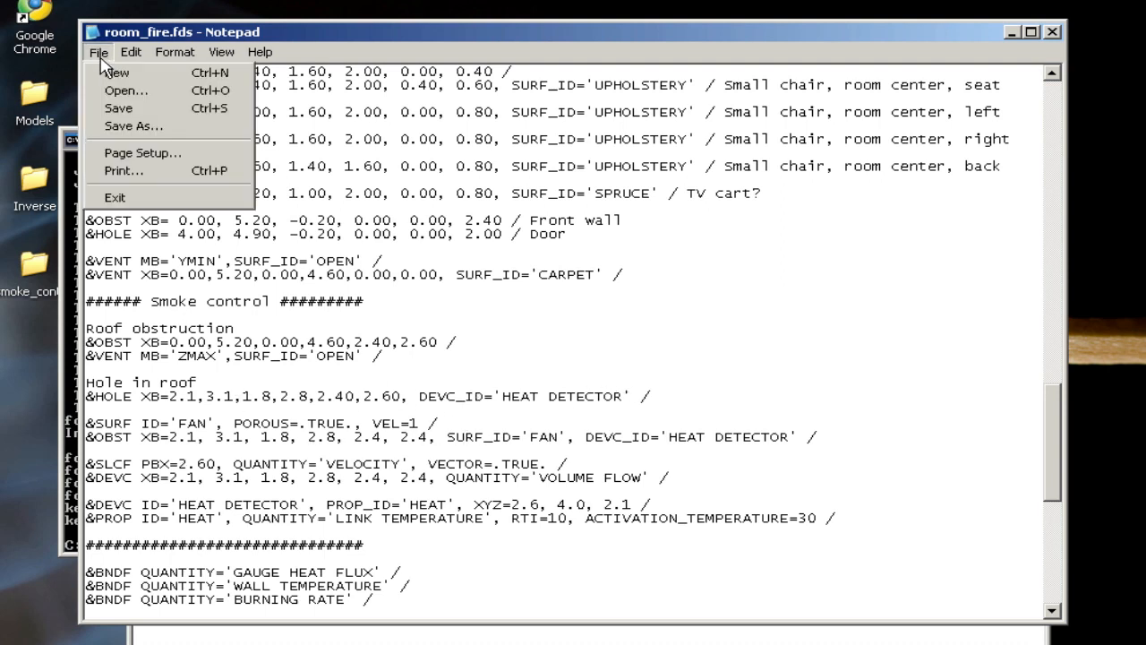
left_click(471, 367)
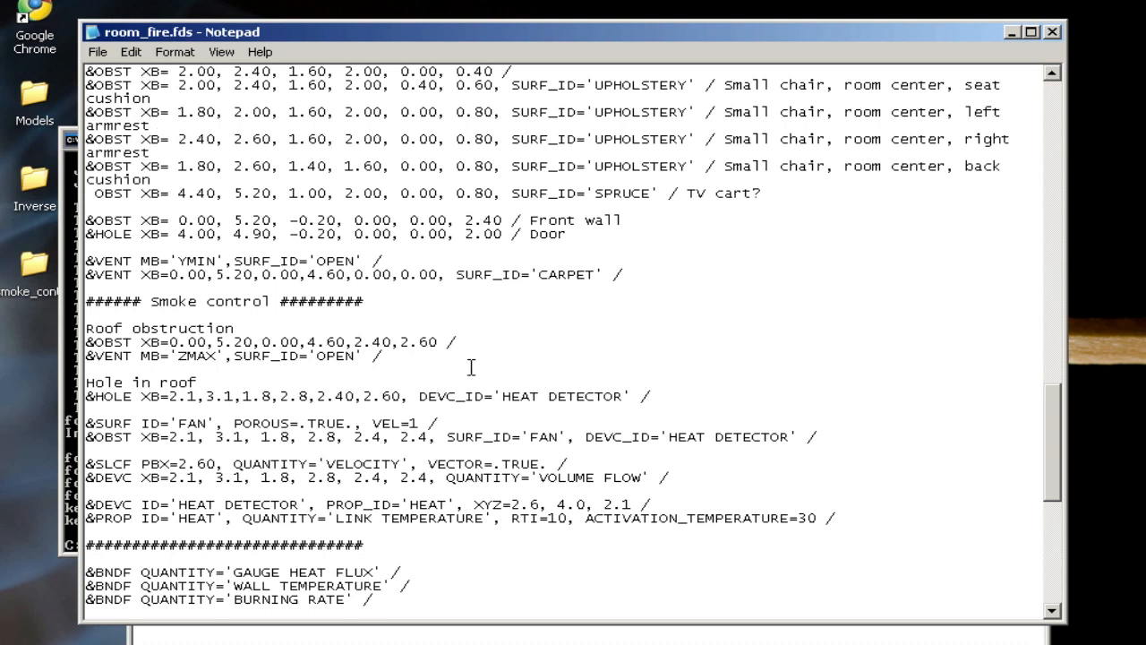
mouse_move(276, 554)
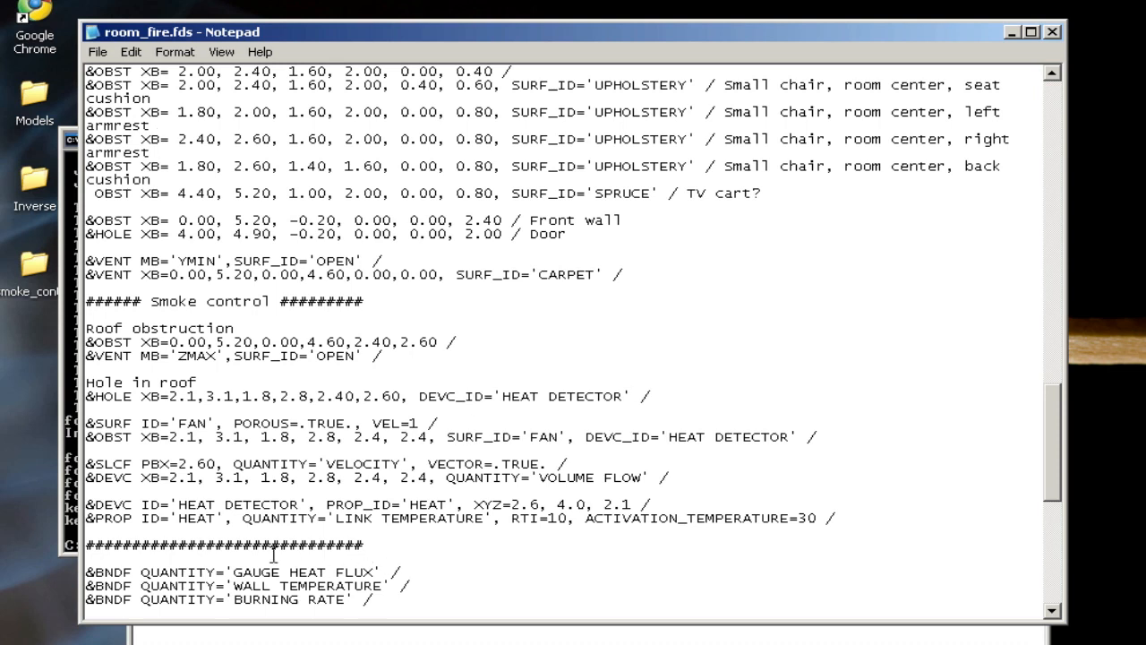
mouse_move(551, 538)
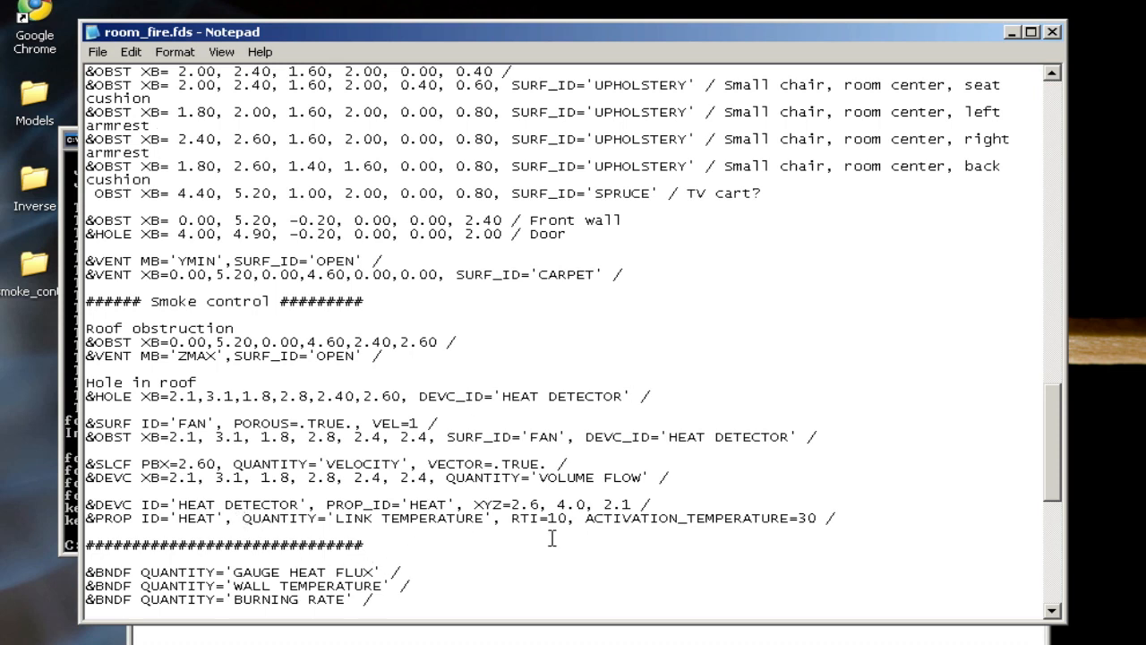
mouse_move(770, 537)
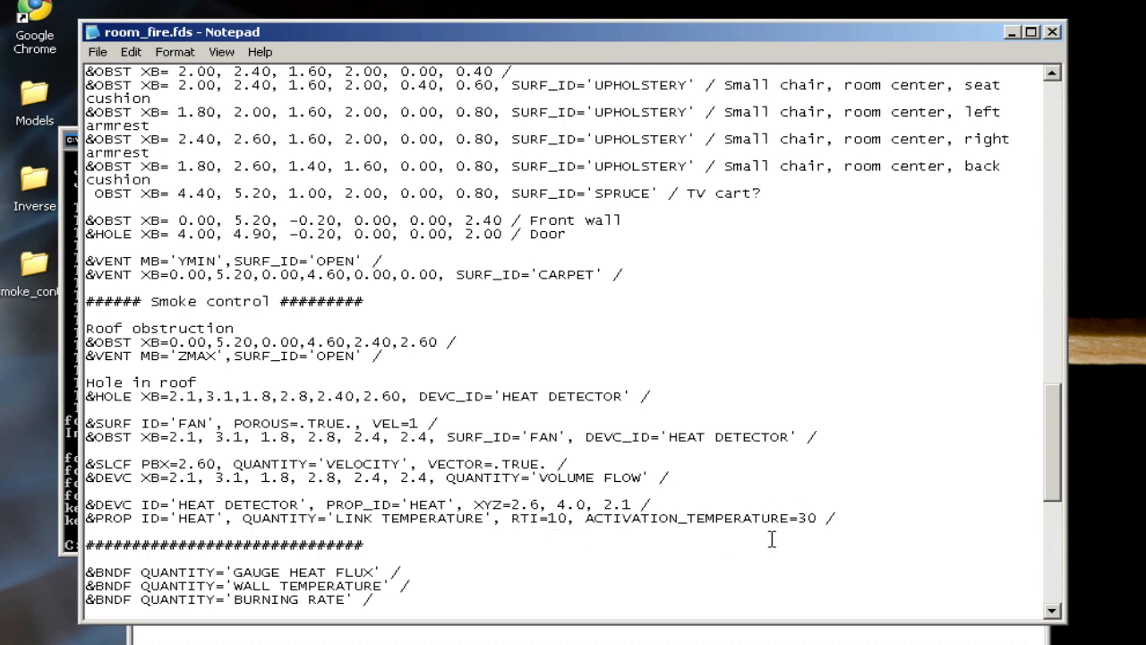
left_click(636, 396)
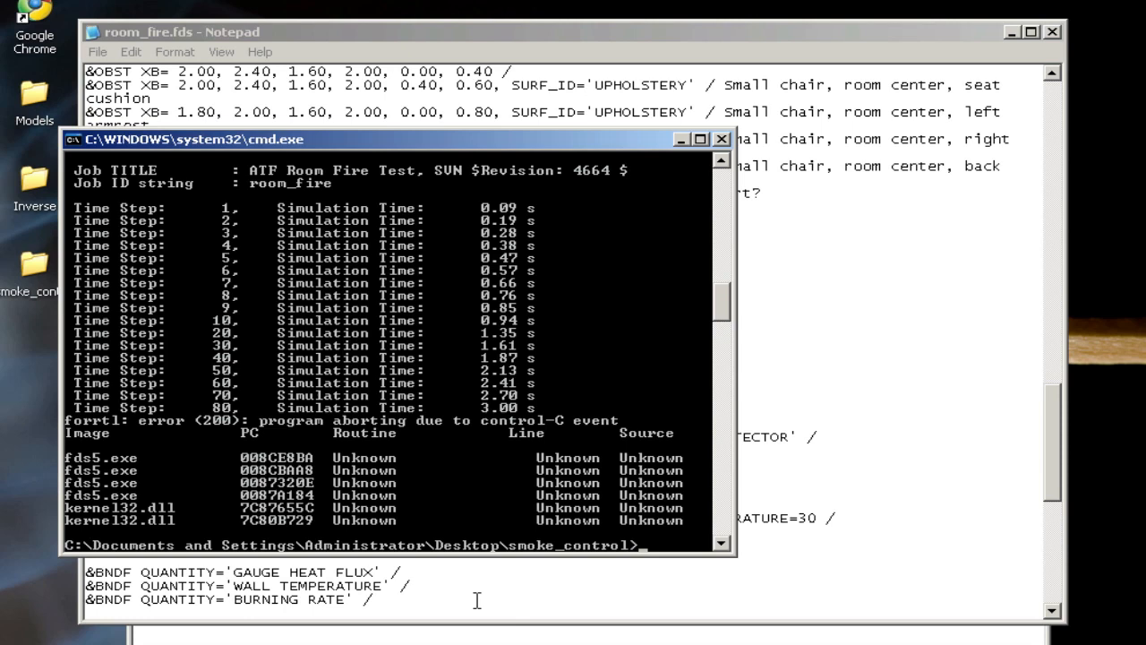
Run fds5 room_fire.fds to start the simulation
type("fds5 room_fire.fds")
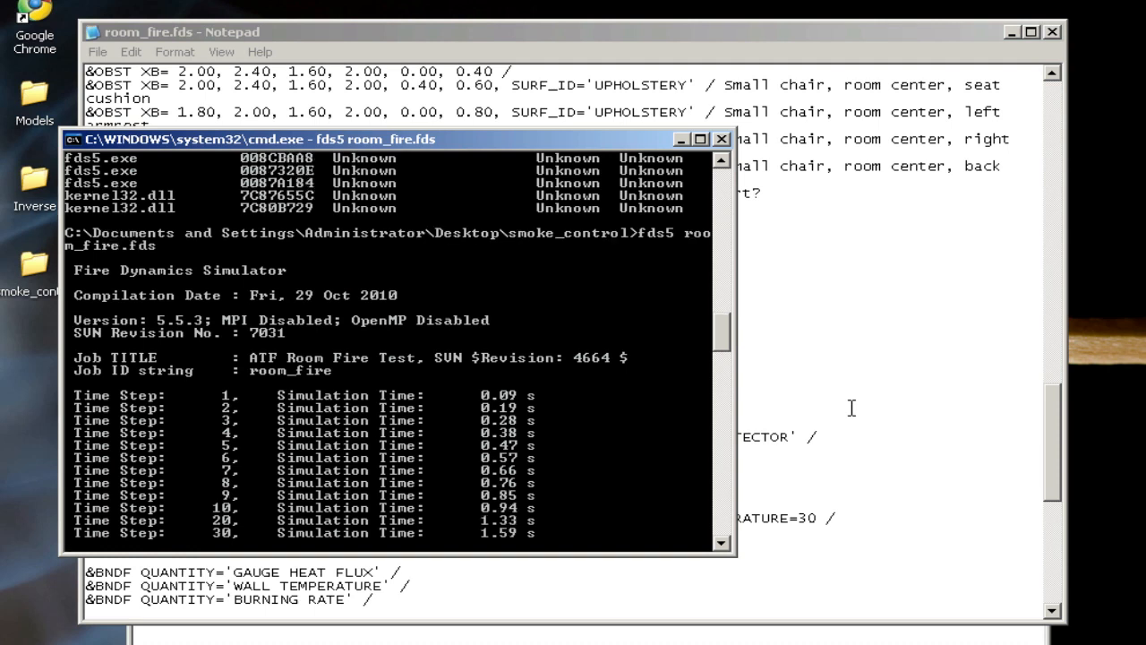
mouse_move(947, 29)
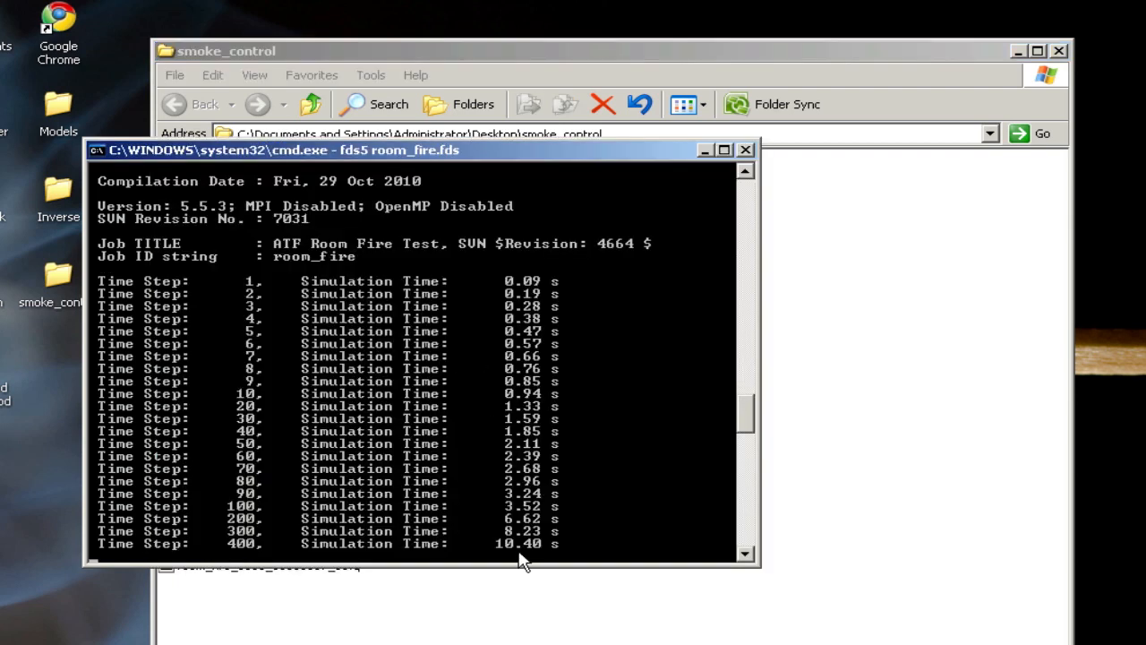
mouse_move(636, 469)
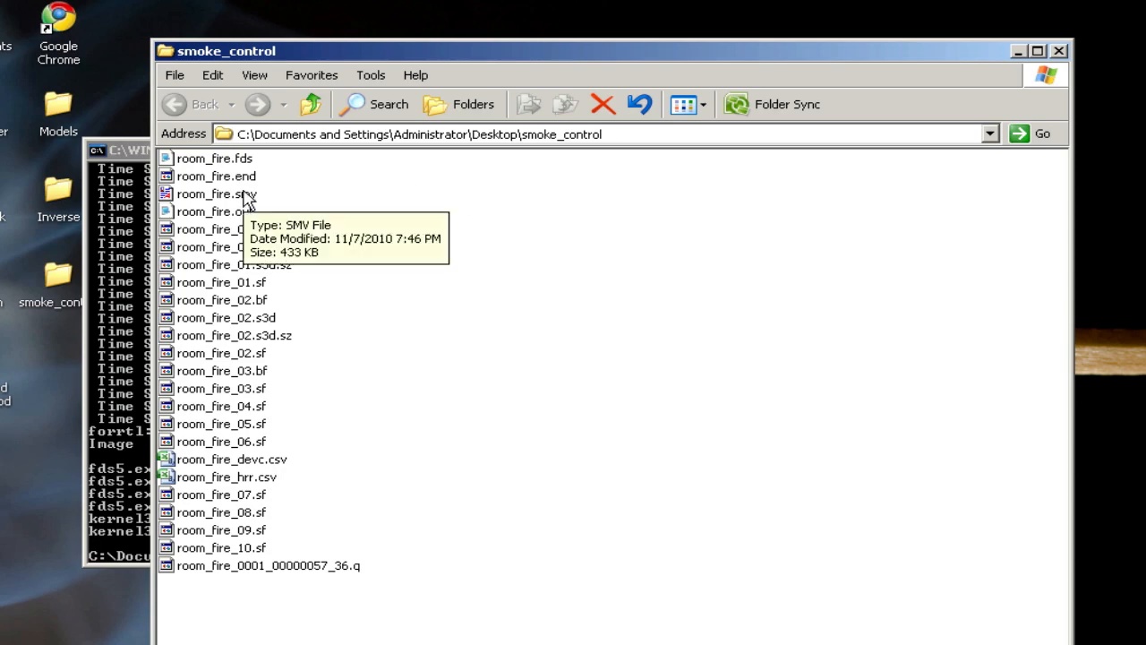
Open room_fire.smv from the smoke_control folder in Smokeview
left_click(215, 193)
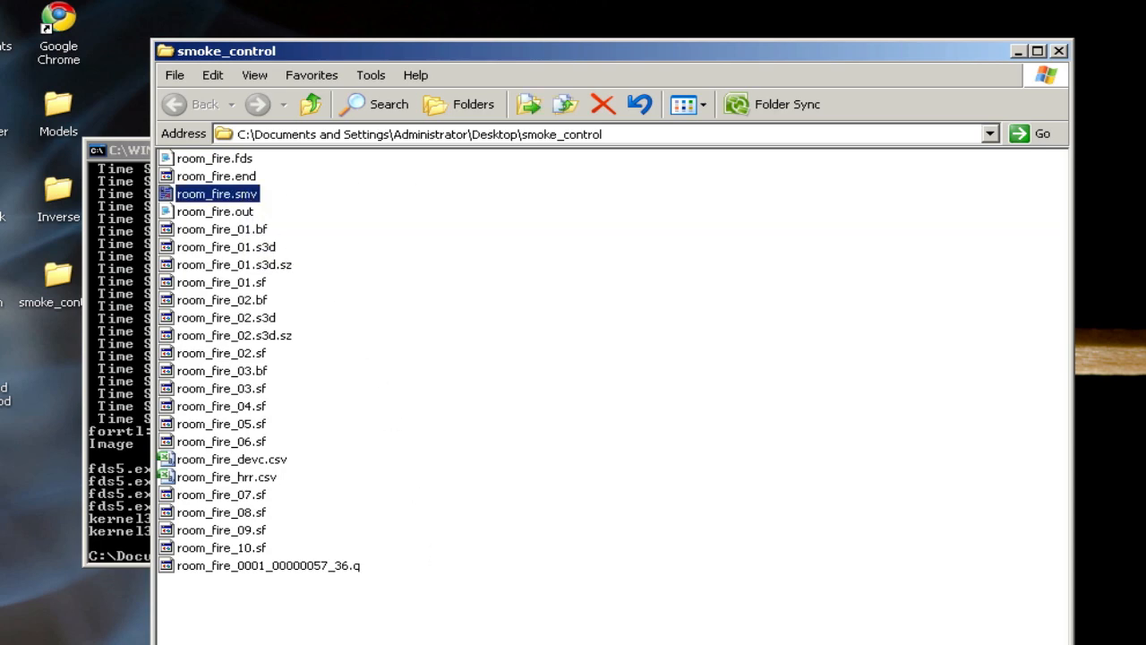
double_click(213, 158)
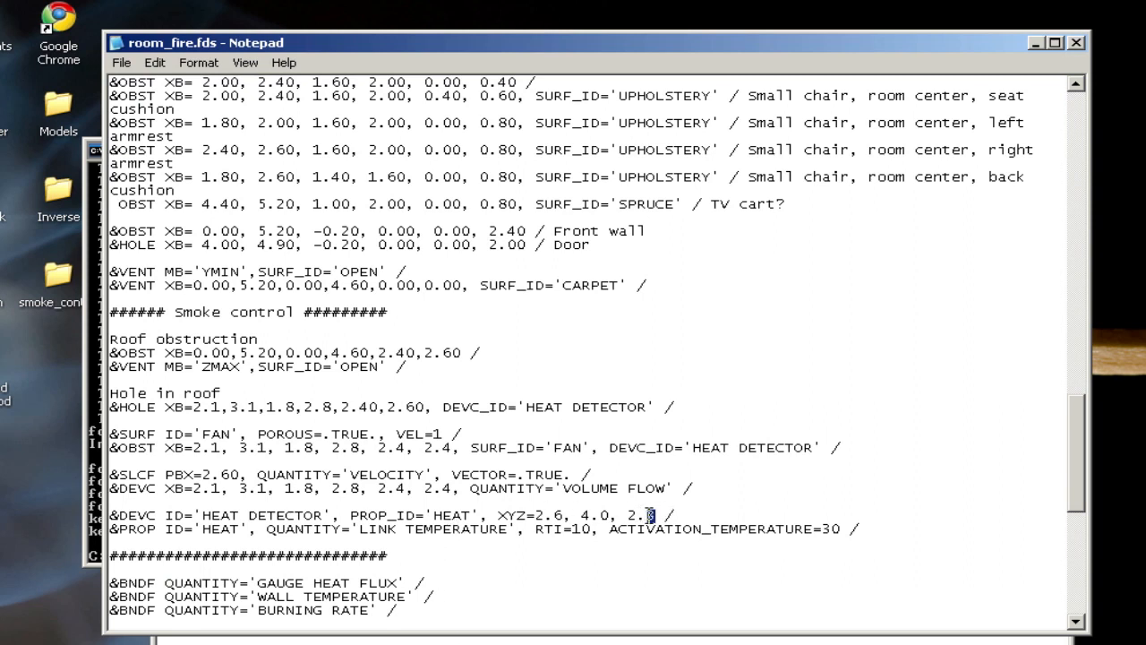
double_click(636, 516)
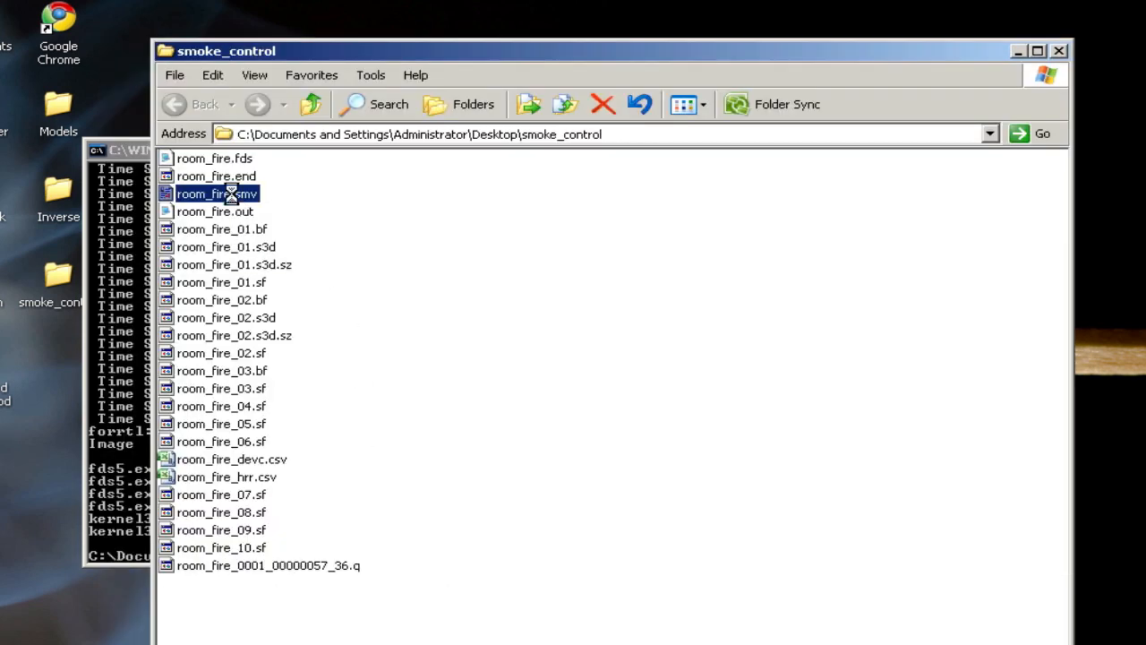
double_click(217, 194)
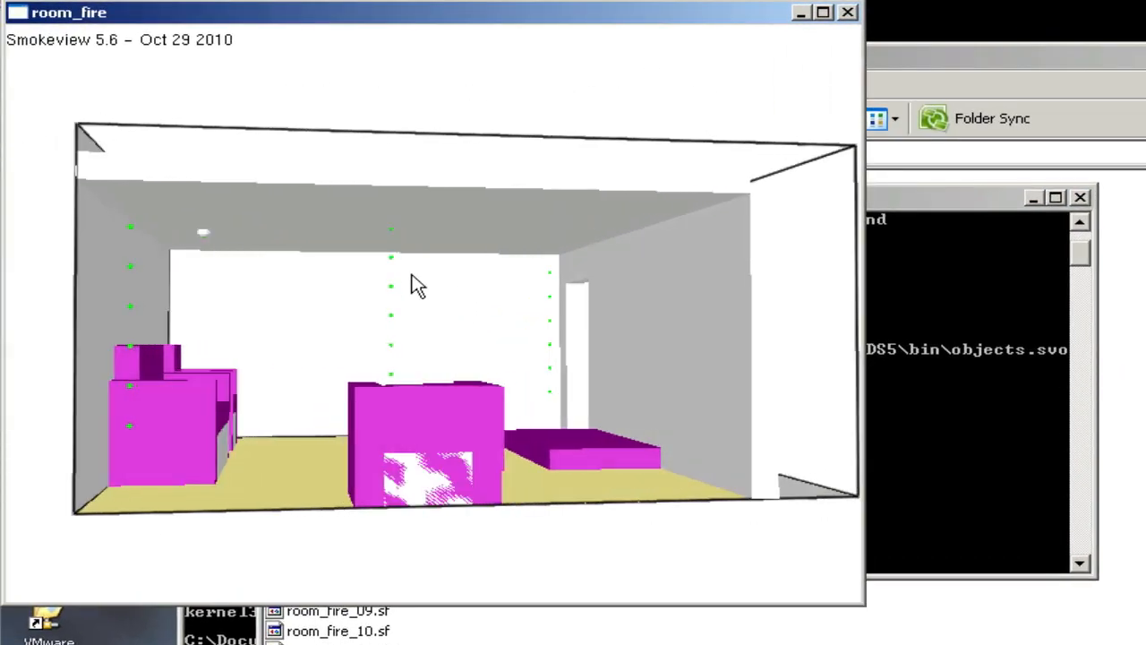
Load the 3D soot mass fraction smoke and scrub the animation forward toward the end
right_click(416, 283)
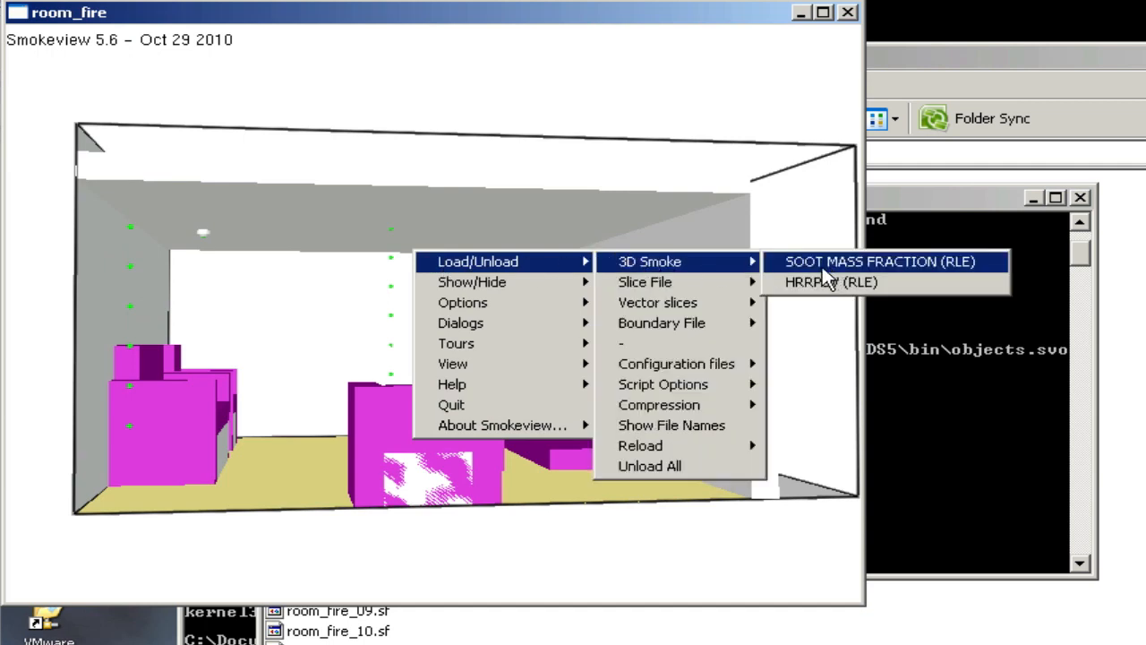
left_click(878, 261)
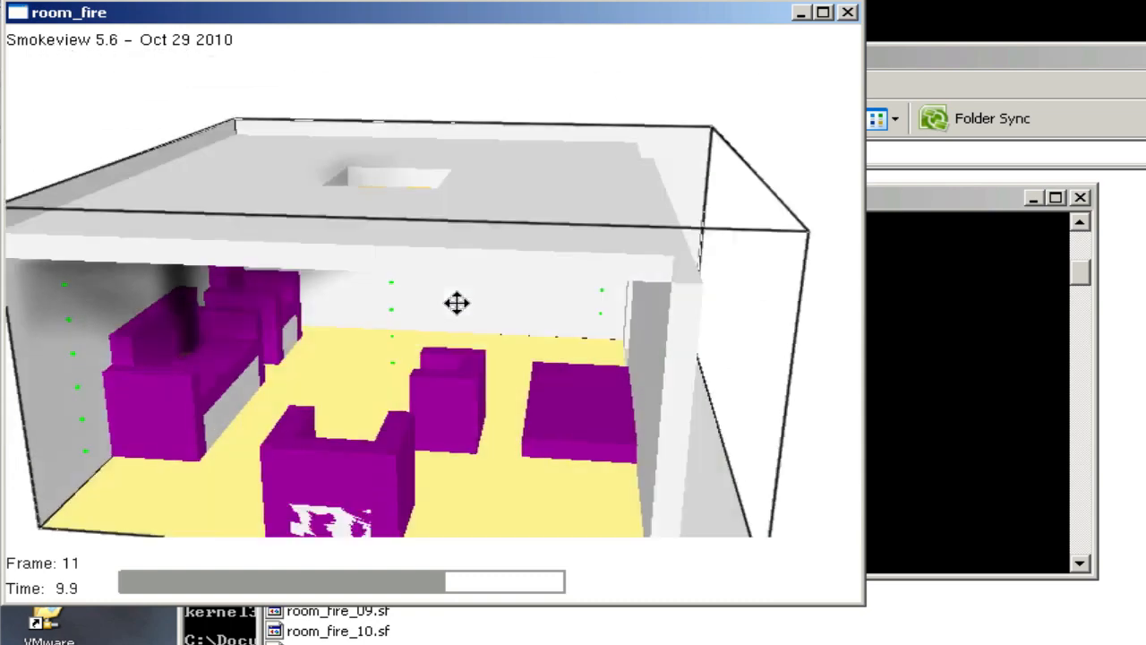
left_click_drag(457, 303, 427, 582)
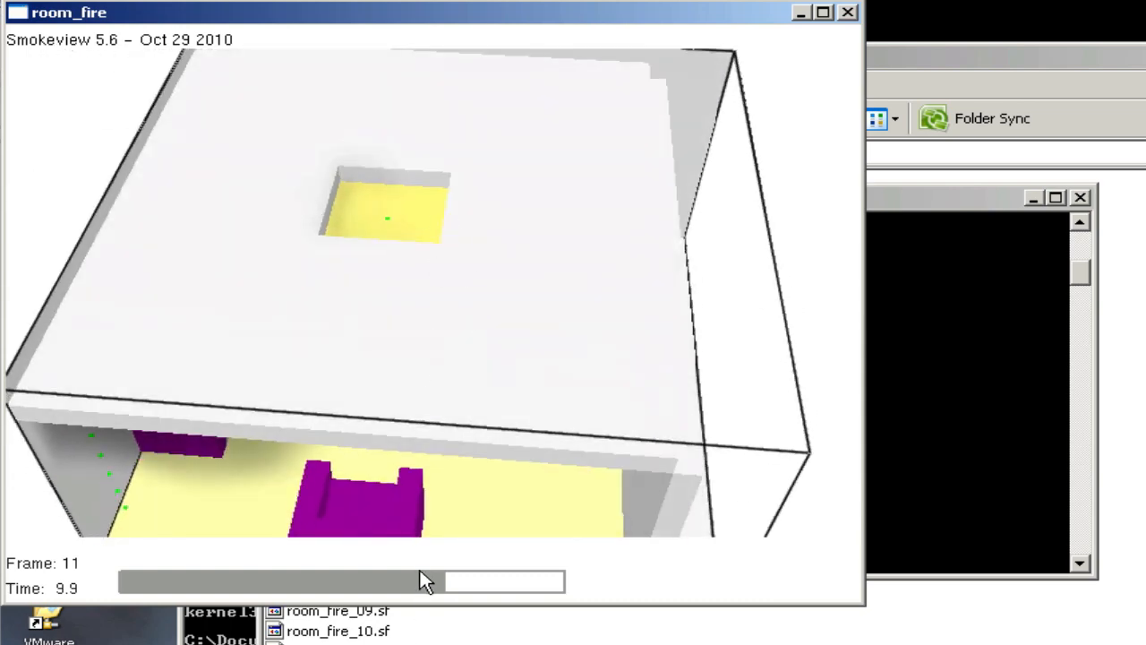
left_click_drag(427, 581, 367, 580)
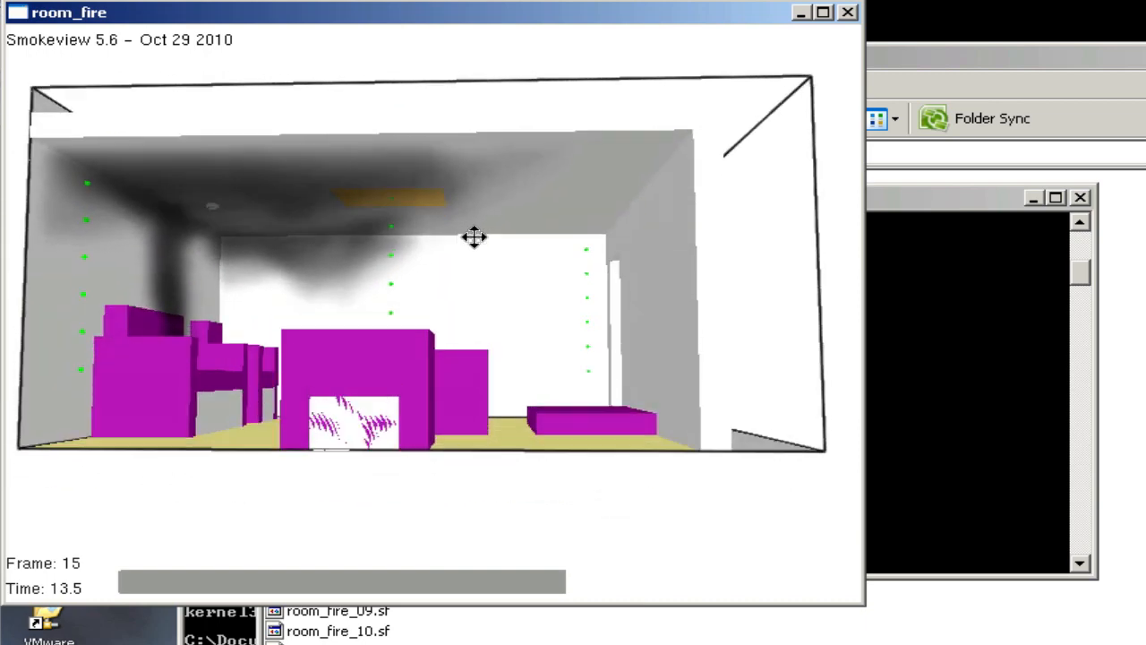
Load the X=2.6 velocity vector slice and advance the animation to the last frame
right_click(475, 236)
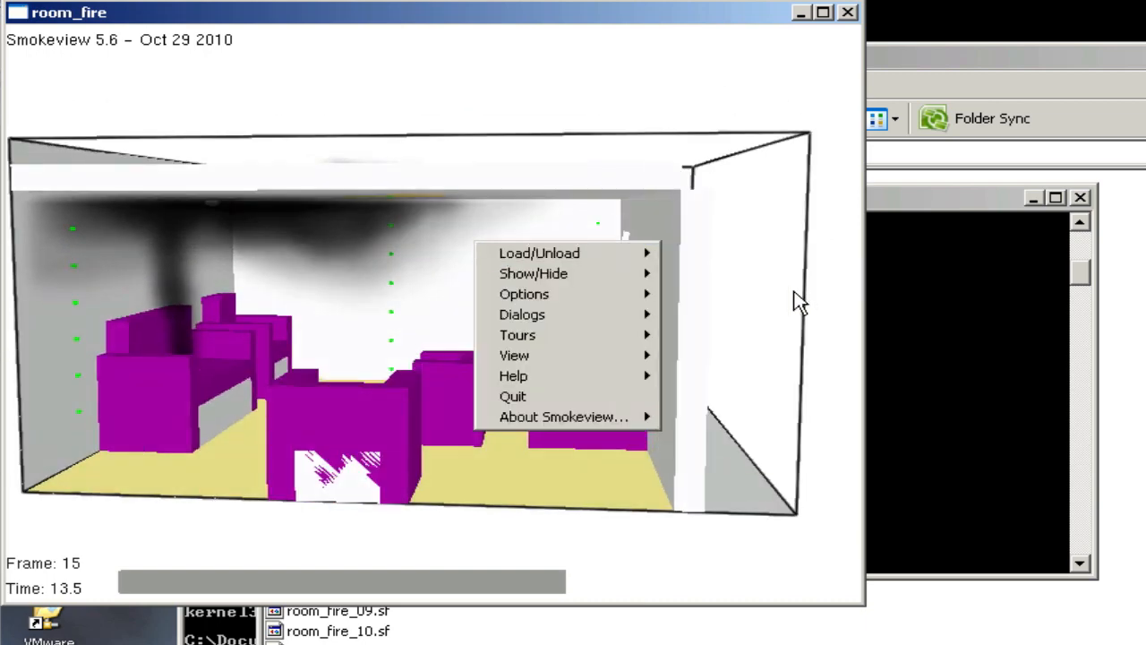
left_click(540, 252)
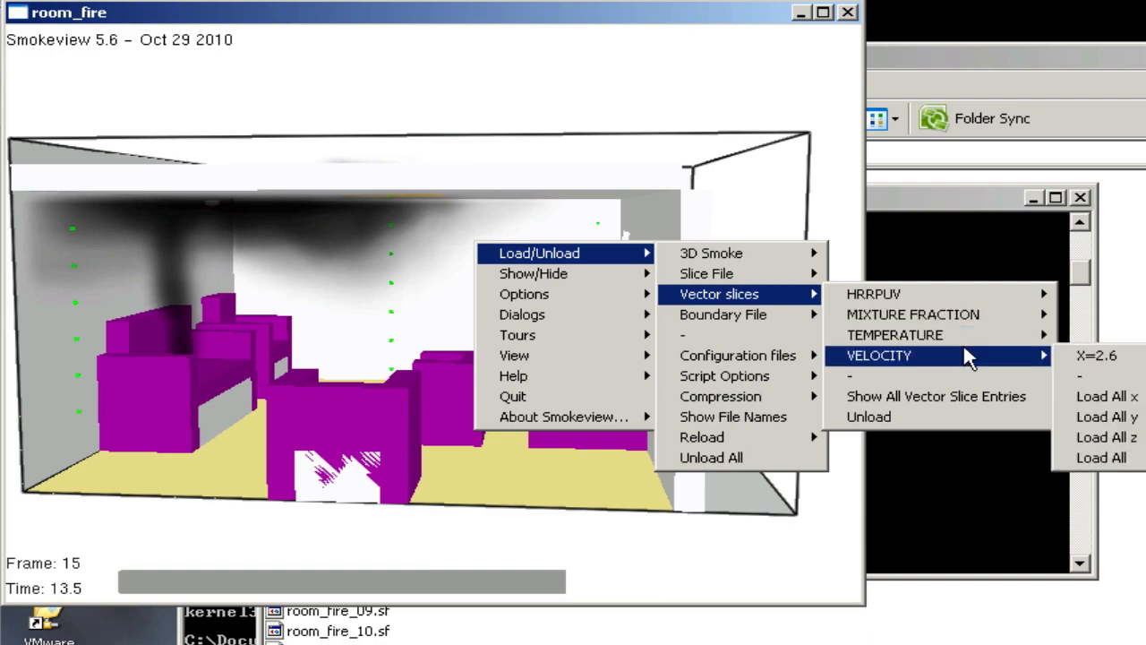
left_click(1097, 355)
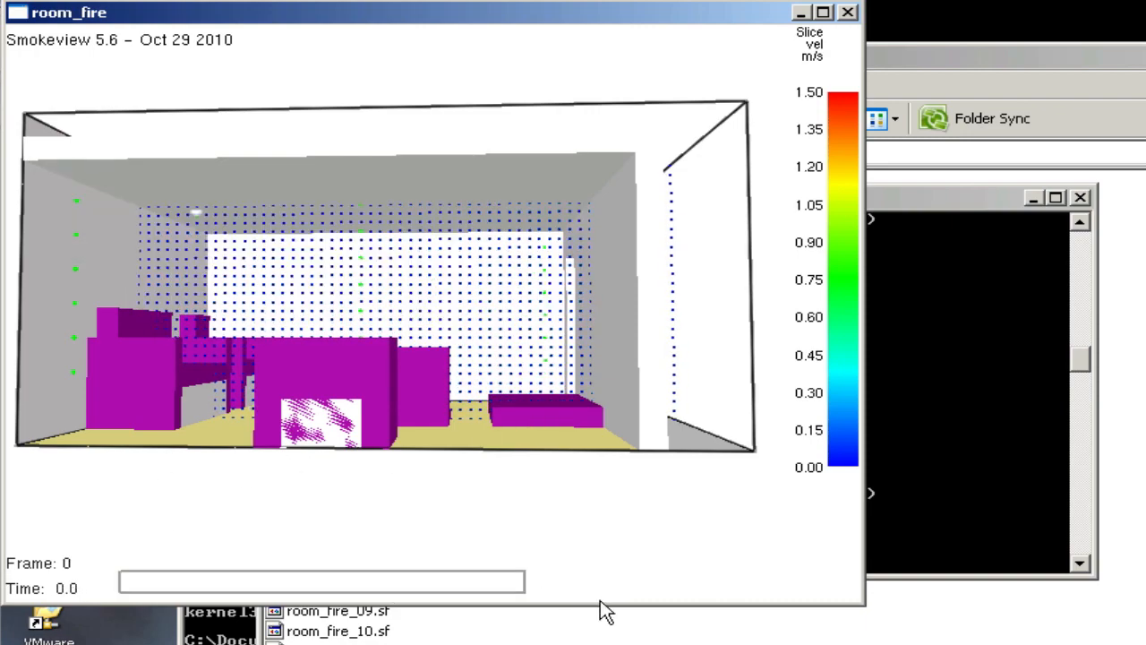
left_click_drag(122, 581, 426, 581)
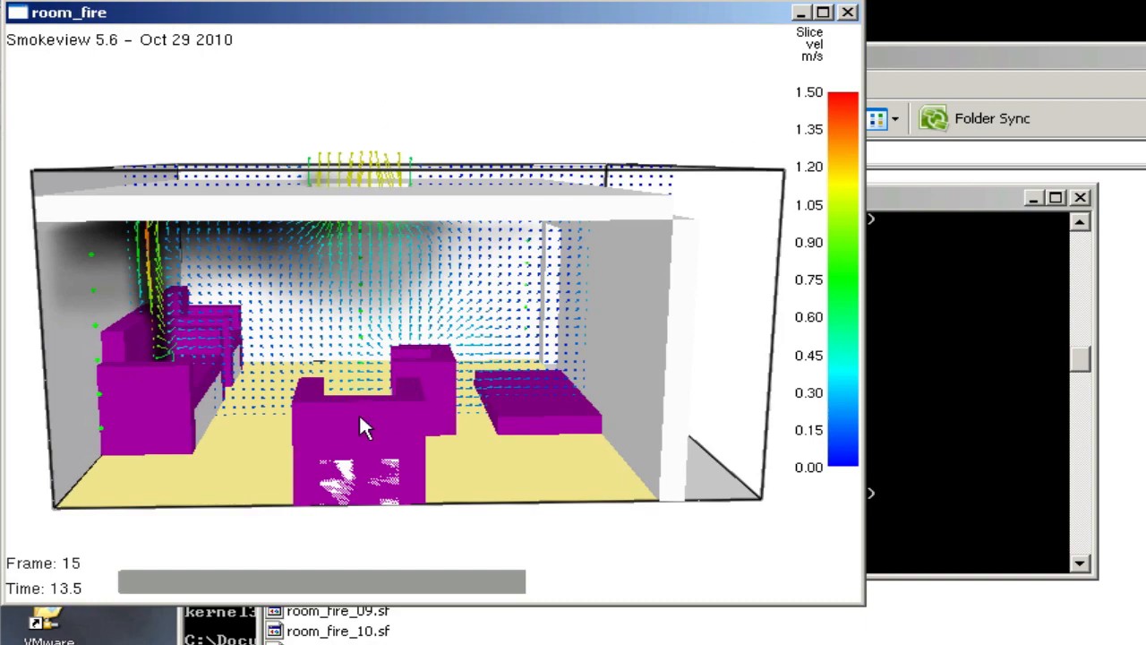
mouse_move(378, 288)
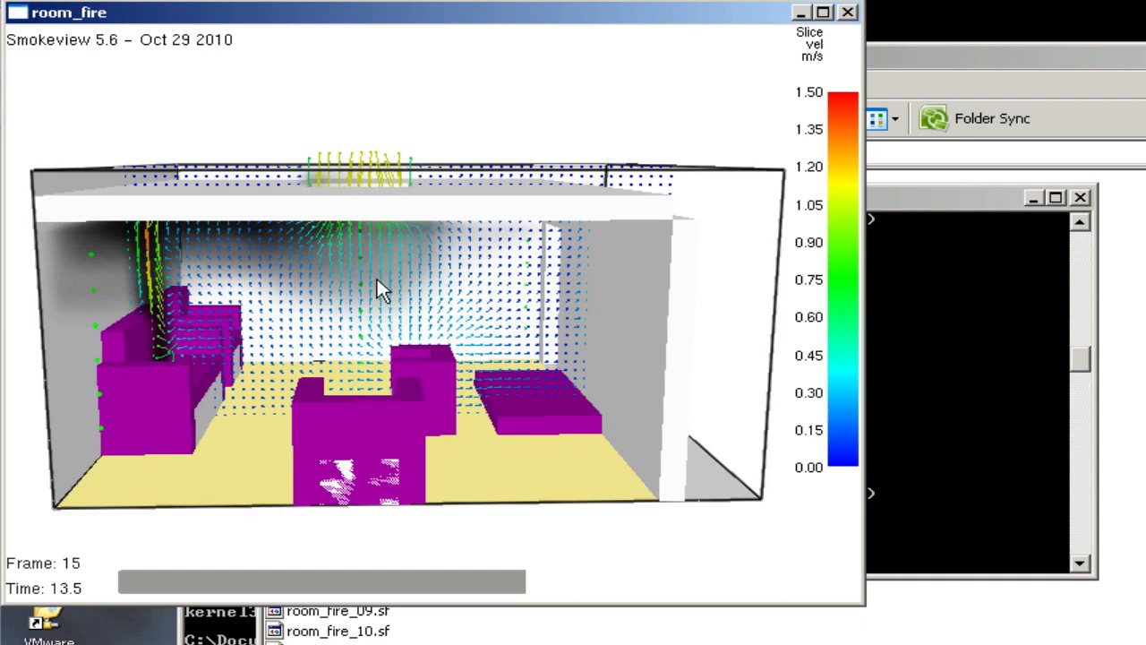
Orbit the room to view the flow rising under the ceiling through the roof hole
left_click_drag(379, 287, 390, 313)
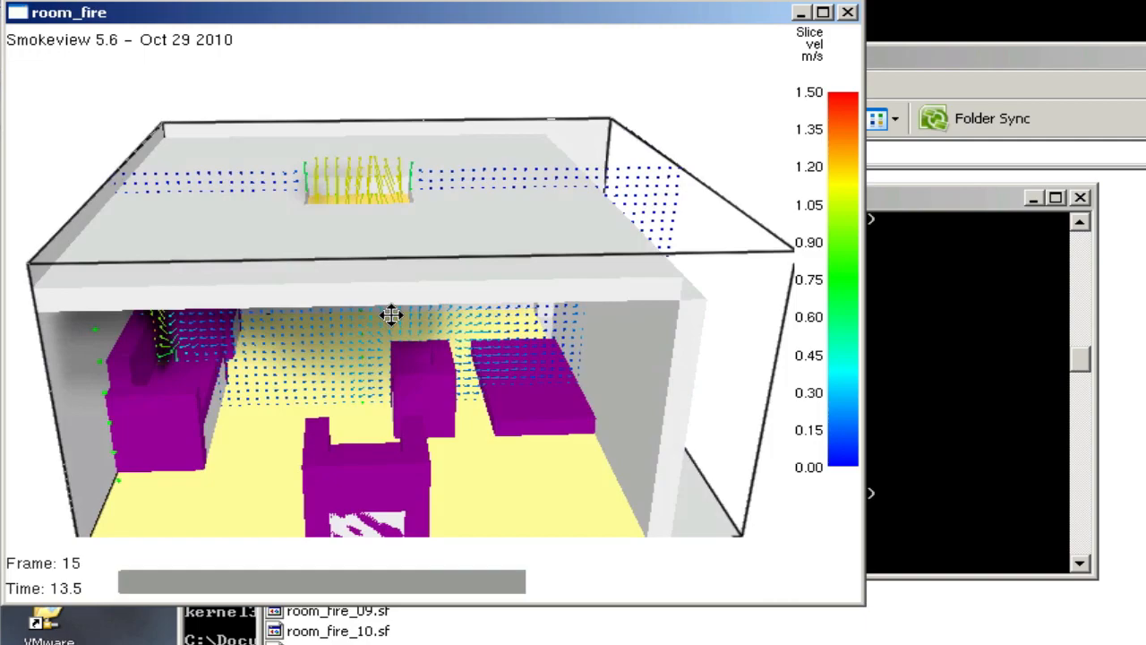
left_click_drag(390, 315, 358, 273)
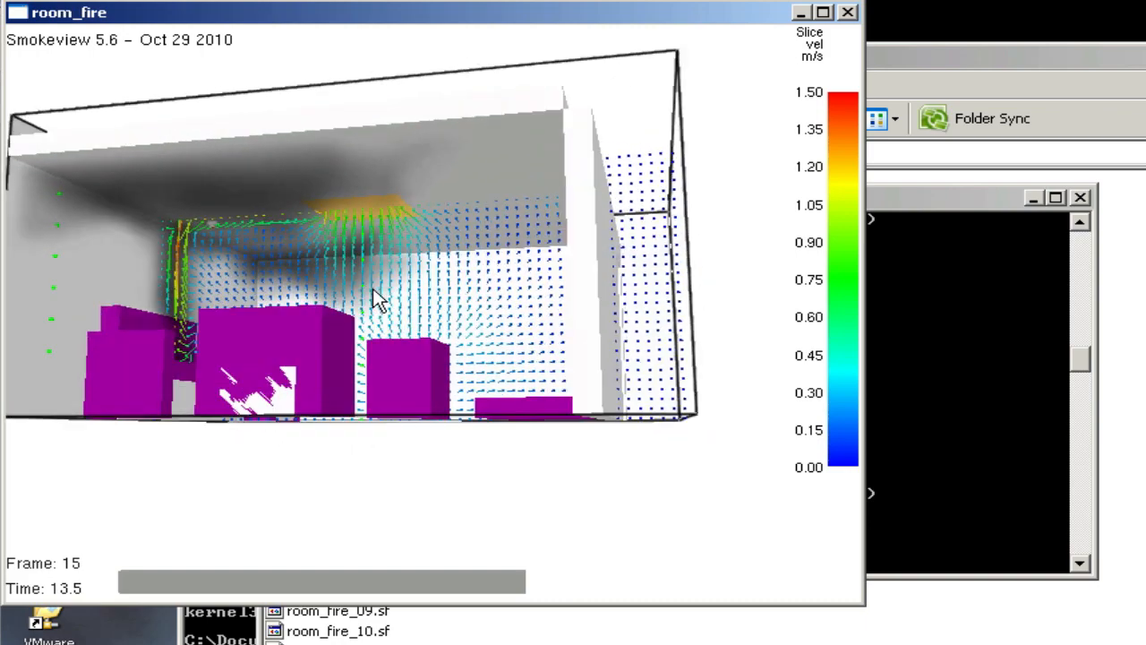
mouse_move(367, 331)
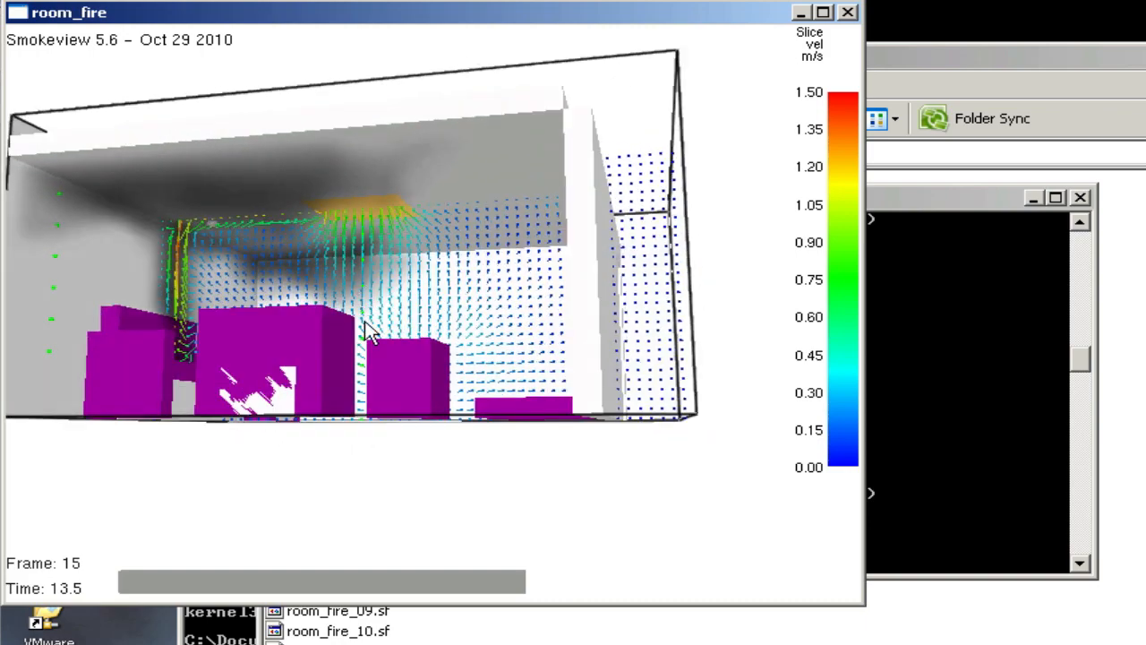
left_click_drag(367, 332, 215, 242)
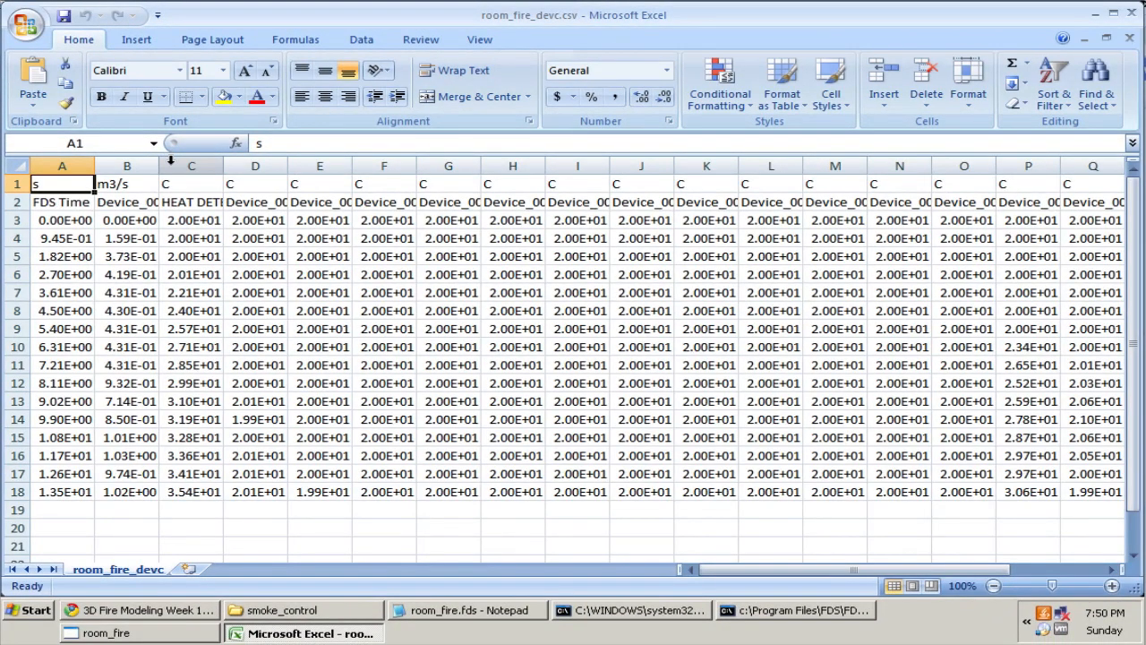
Reformat the whole room_fire_devc sheet so readings show as plain General numbers
left_click(125, 165)
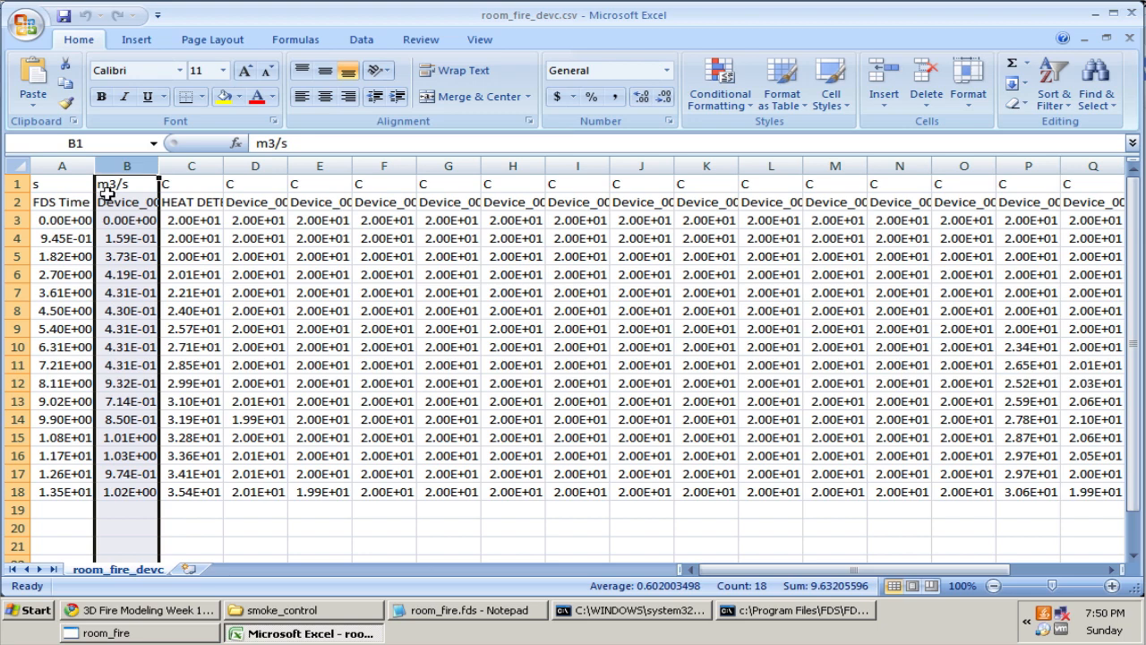
left_click(190, 165)
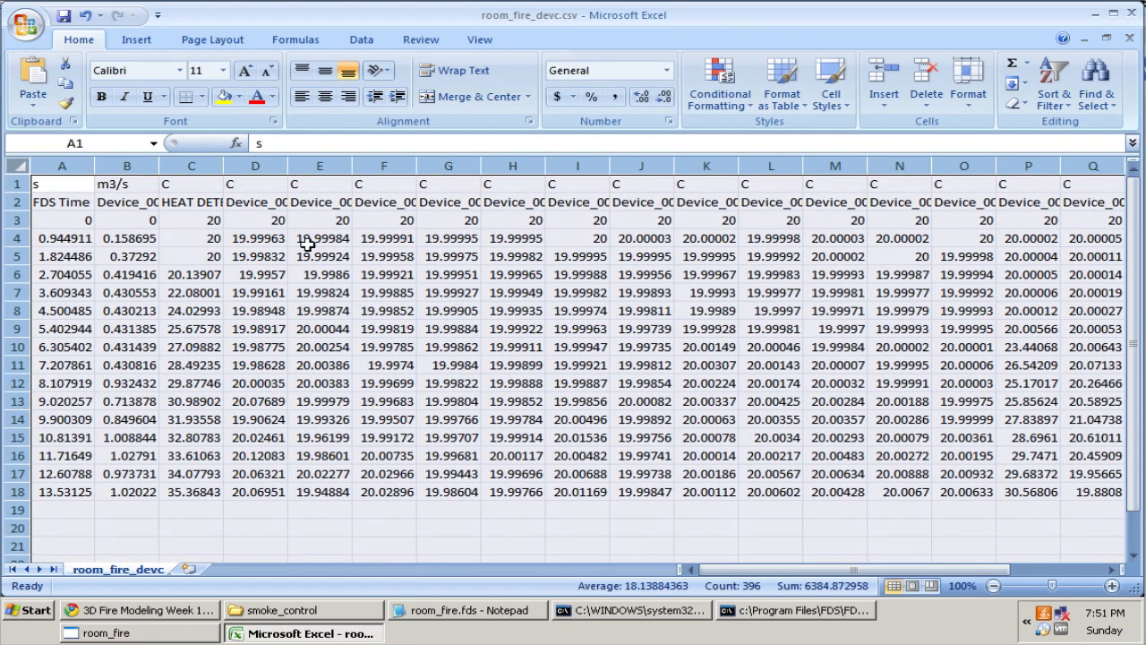
Inspect heat detector and volume flow cells (near 1.02 m3/s), then return to Smokeview
left_click(190, 401)
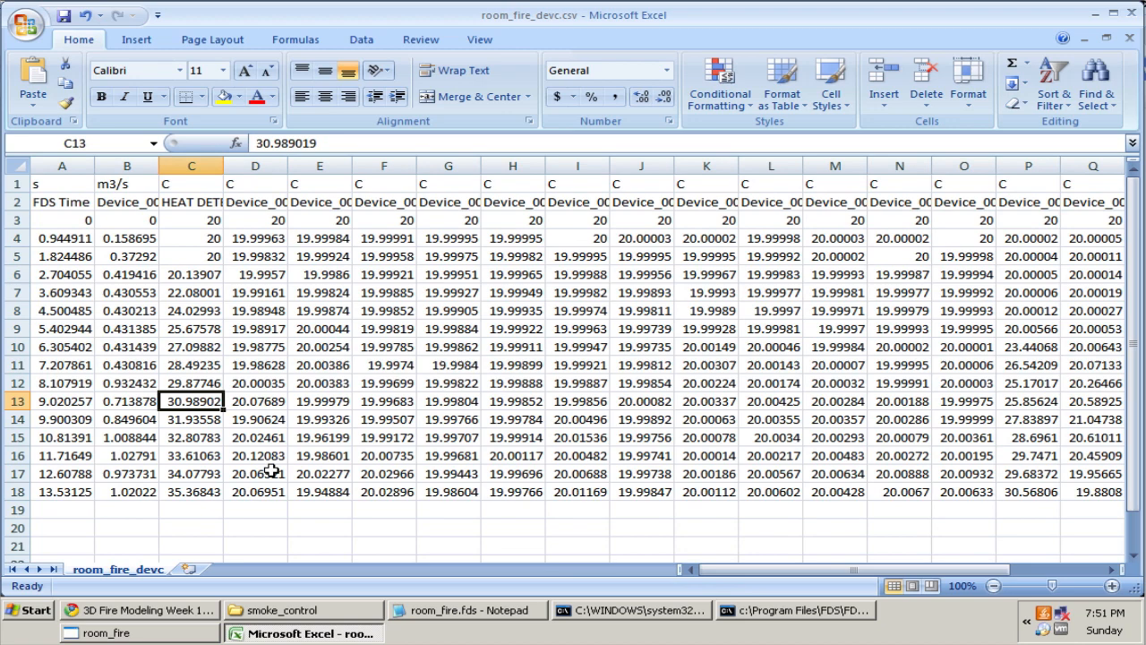
left_click(125, 401)
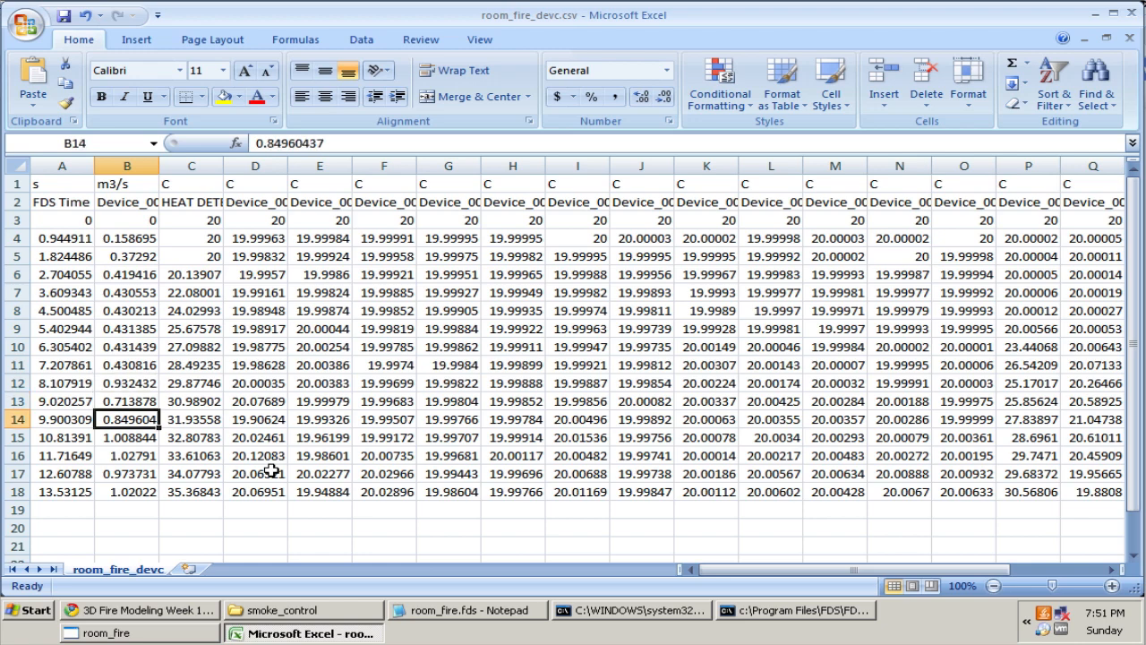
left_click(126, 437)
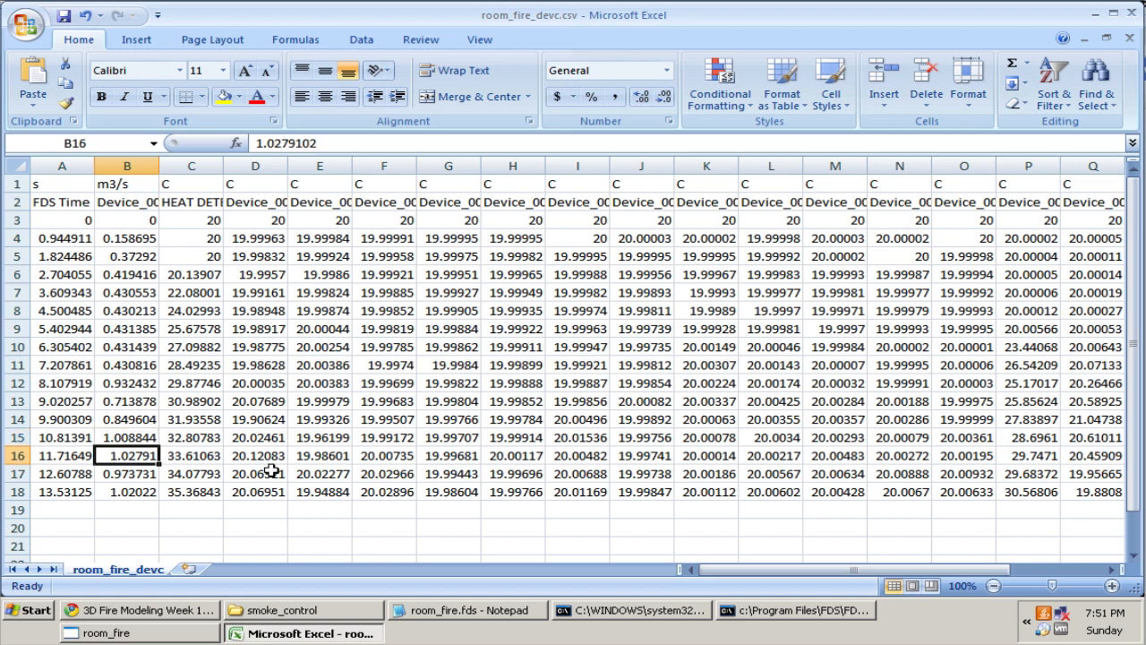
left_click(125, 491)
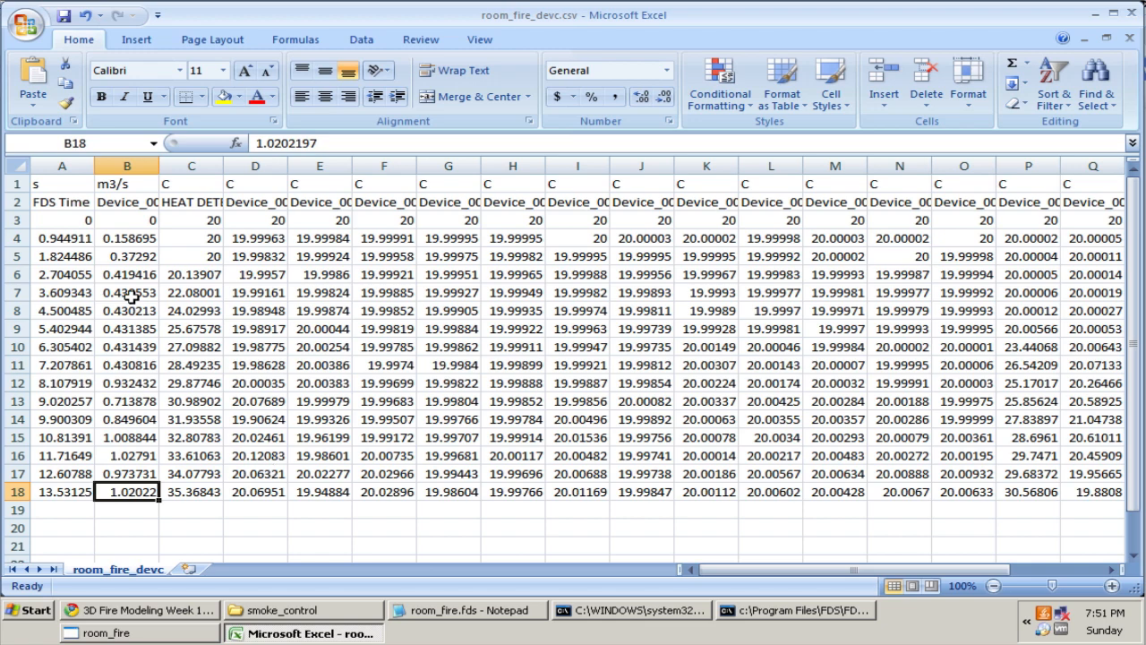
mouse_move(179, 519)
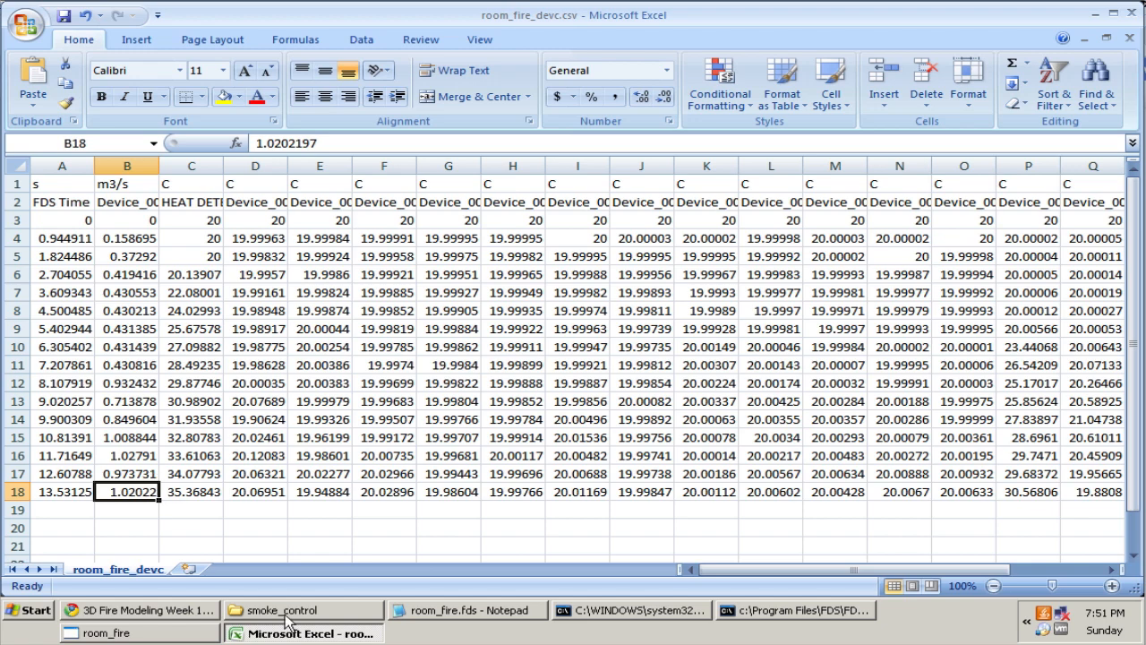
left_click(303, 609)
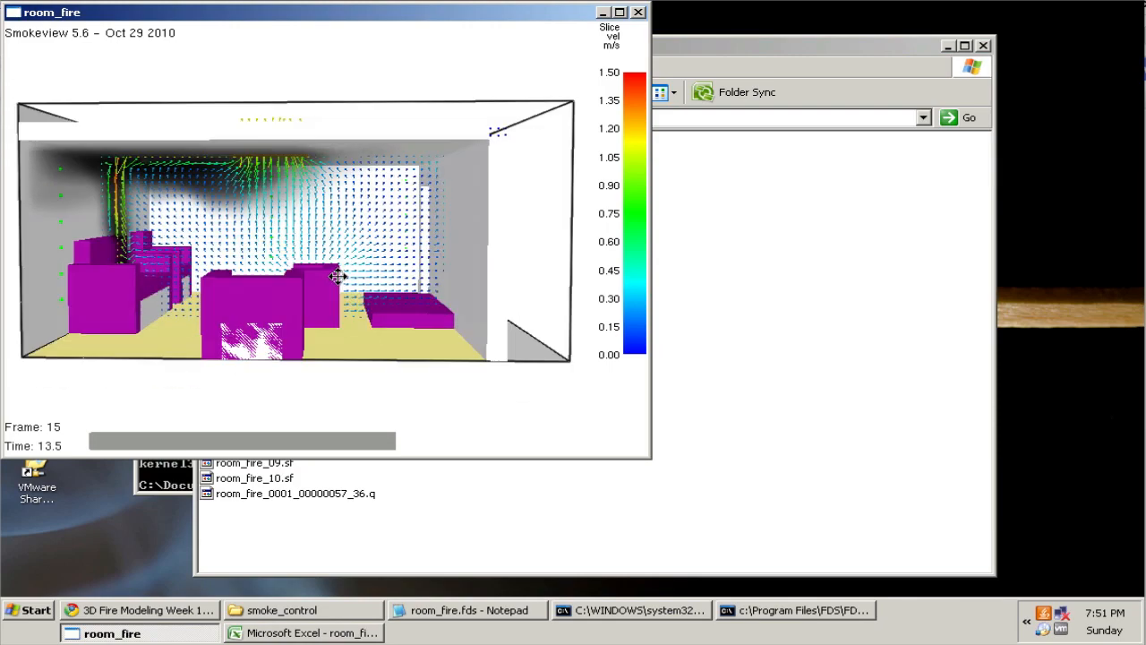
left_click_drag(336, 276, 326, 268)
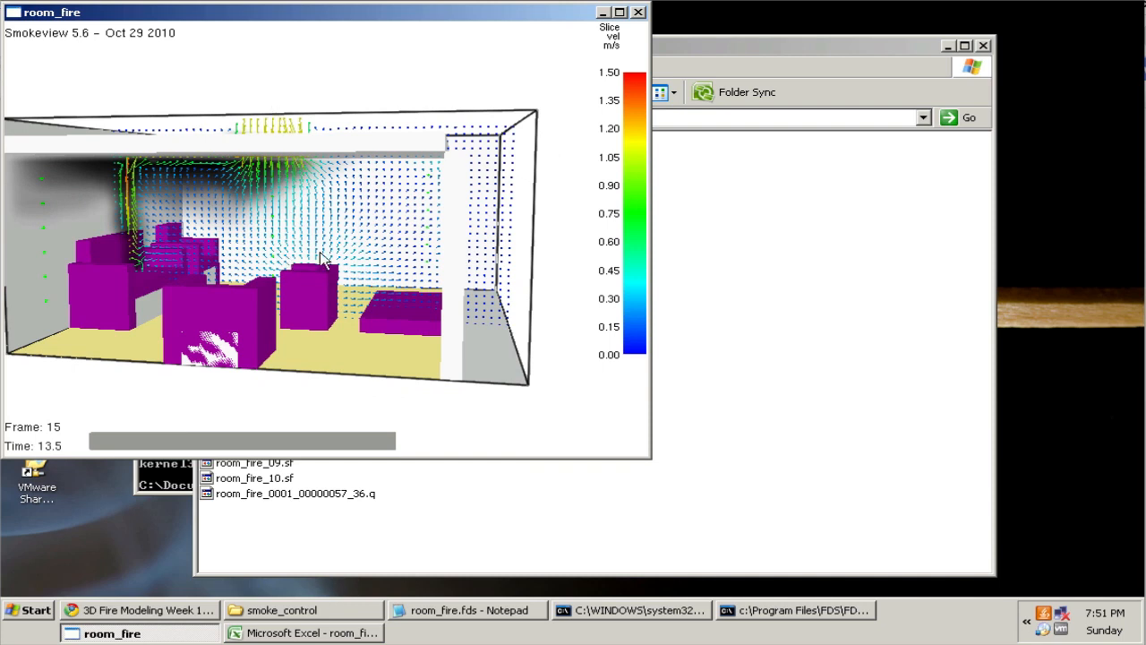
mouse_move(301, 283)
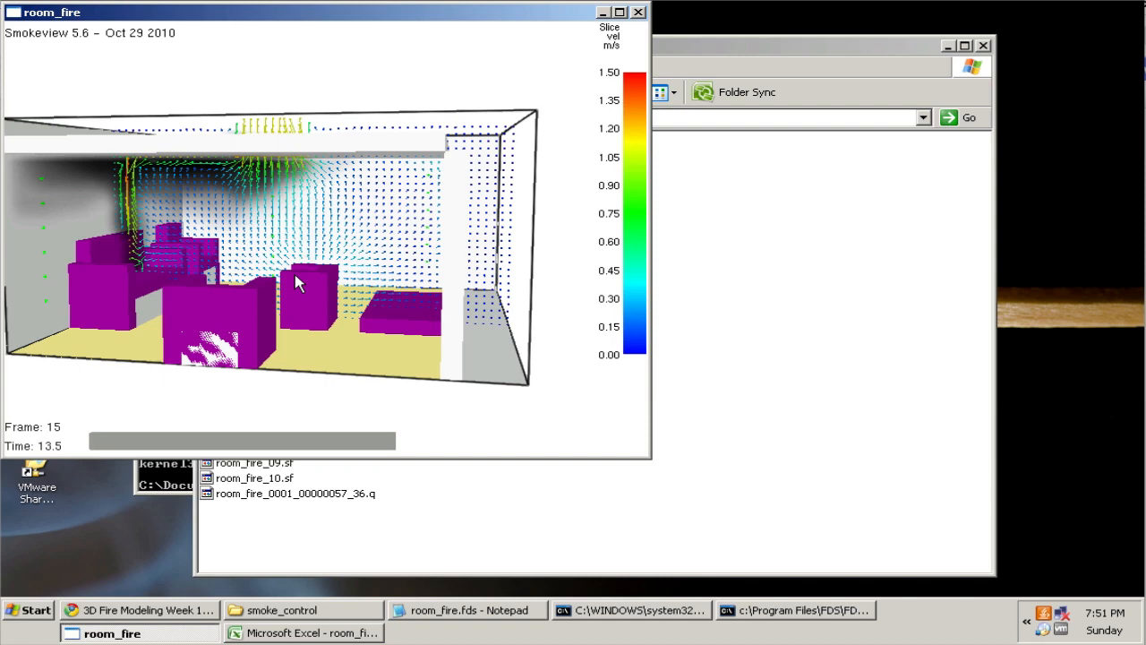
mouse_move(305, 243)
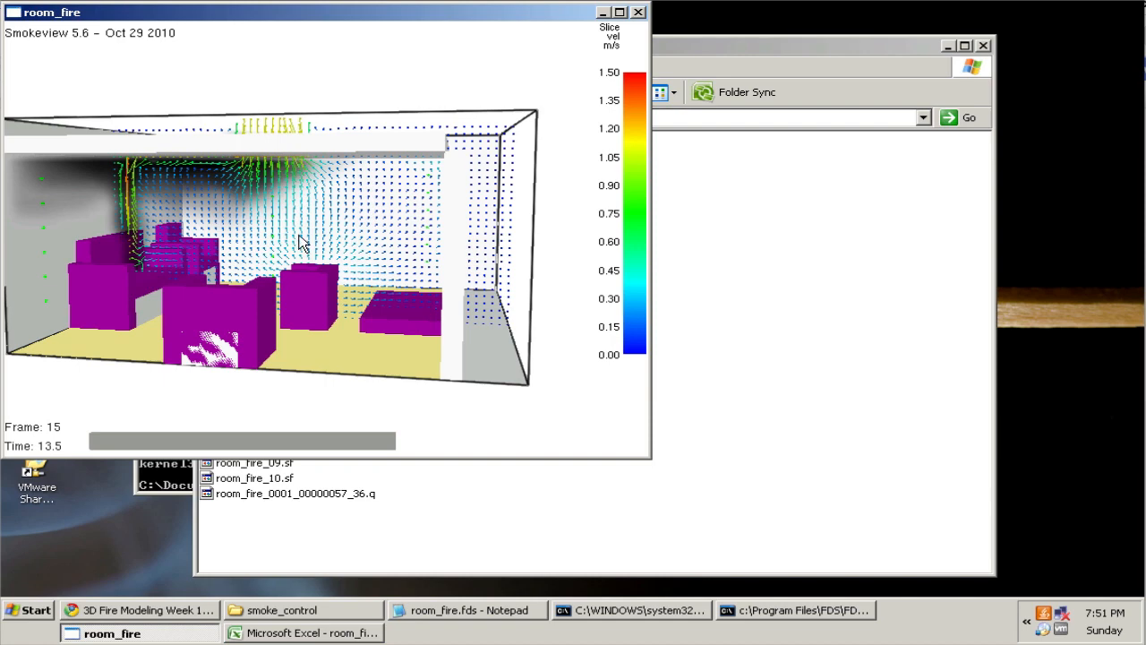
left_click_drag(304, 242, 305, 224)
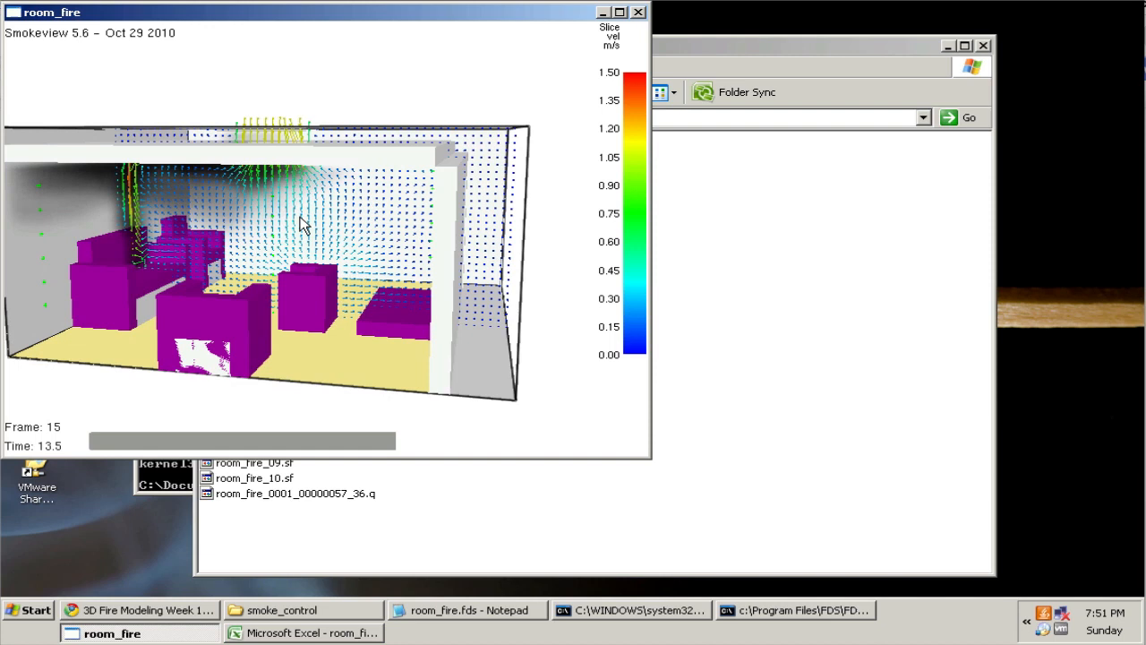
right_click(304, 219)
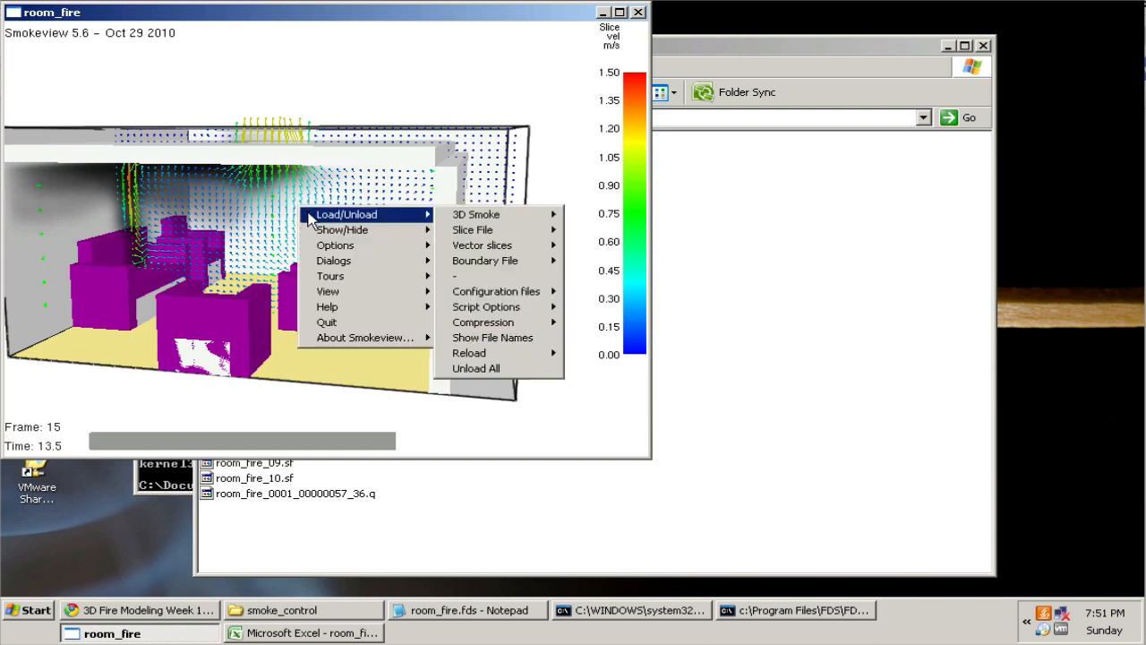
mouse_move(496, 290)
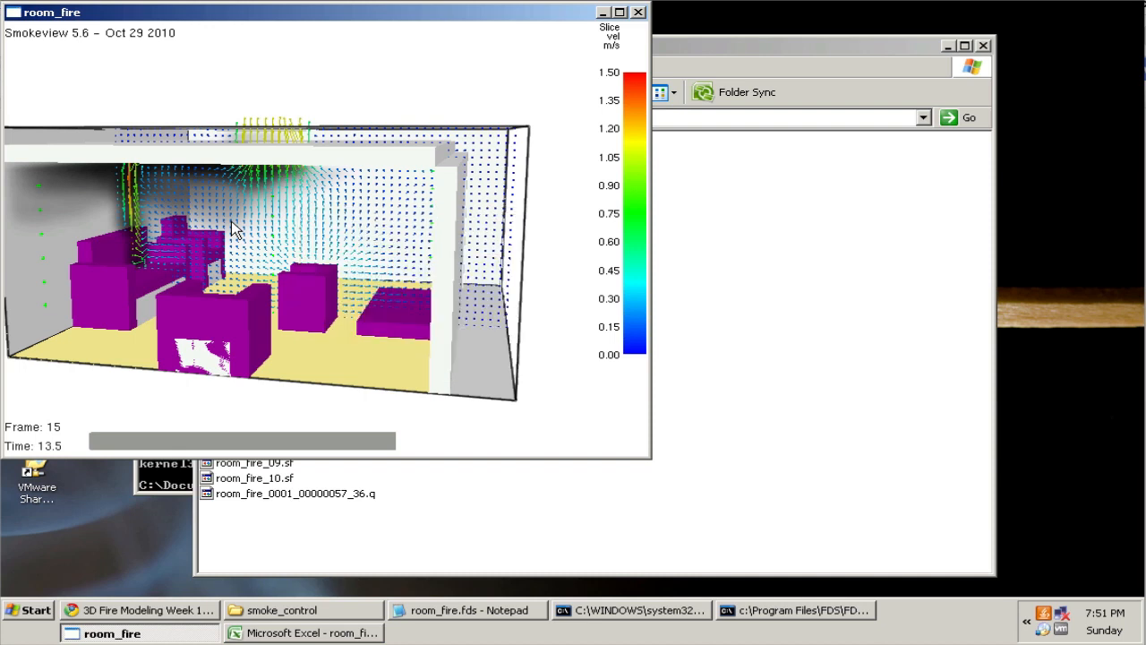
mouse_move(268, 61)
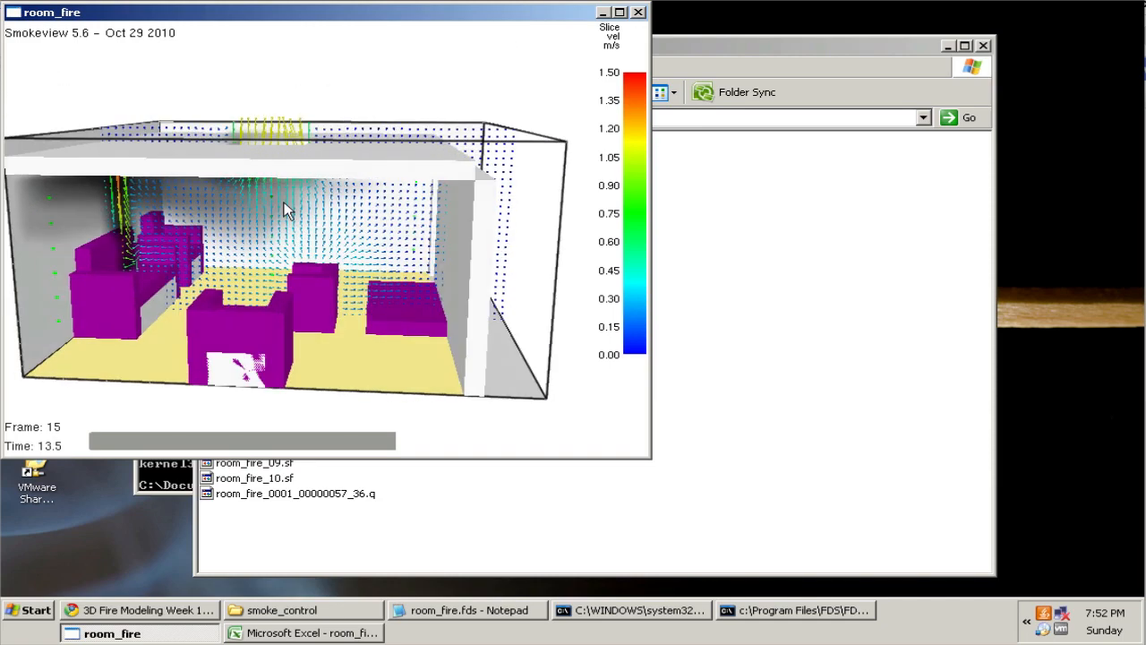
left_click_drag(286, 212, 269, 162)
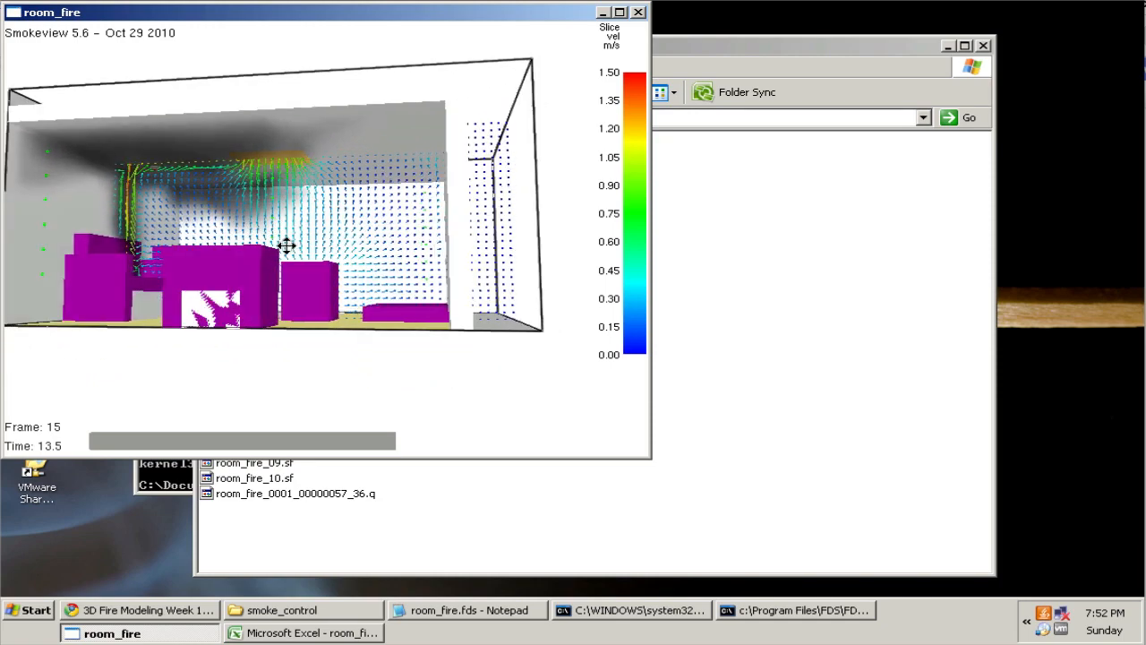
left_click_drag(286, 247, 272, 232)
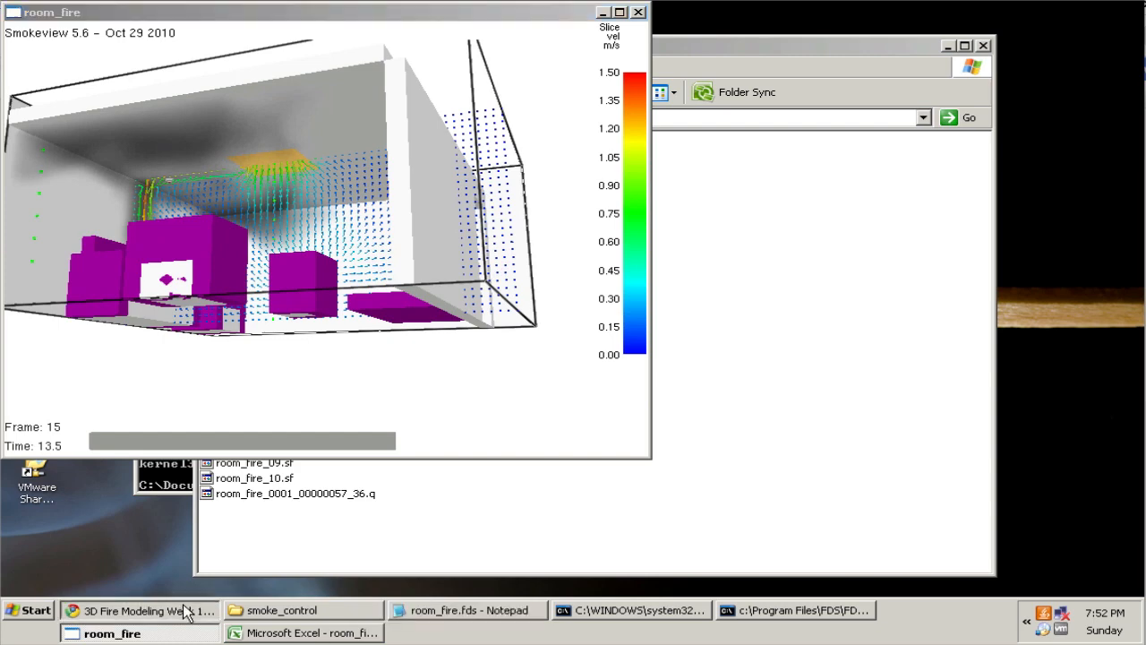
left_click(143, 609)
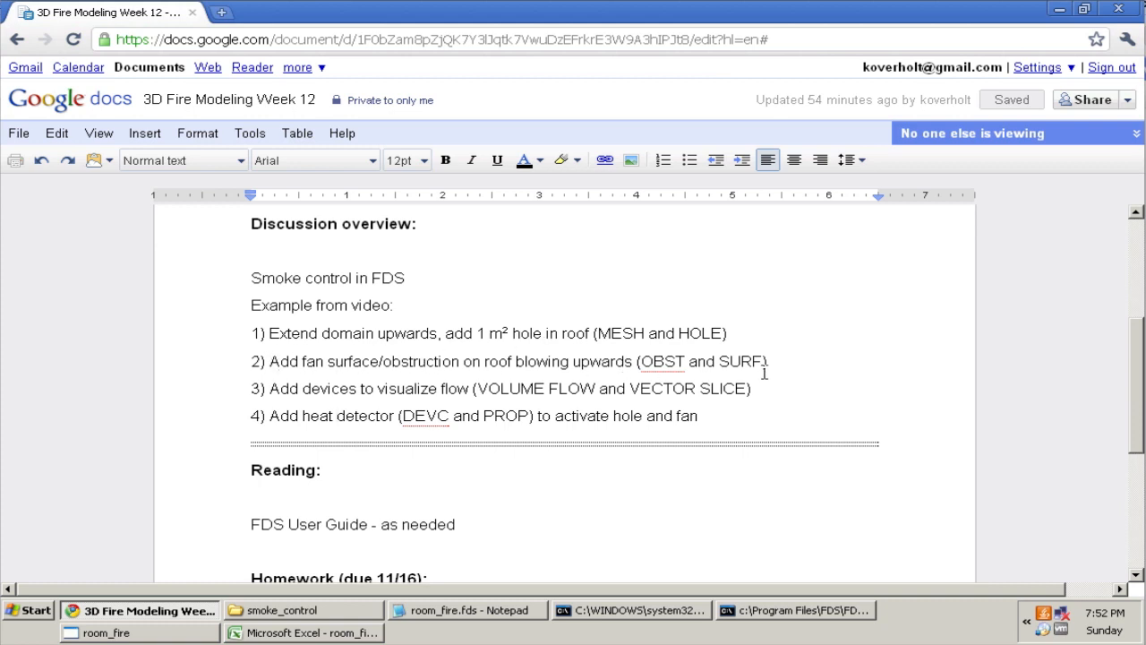
mouse_move(391, 349)
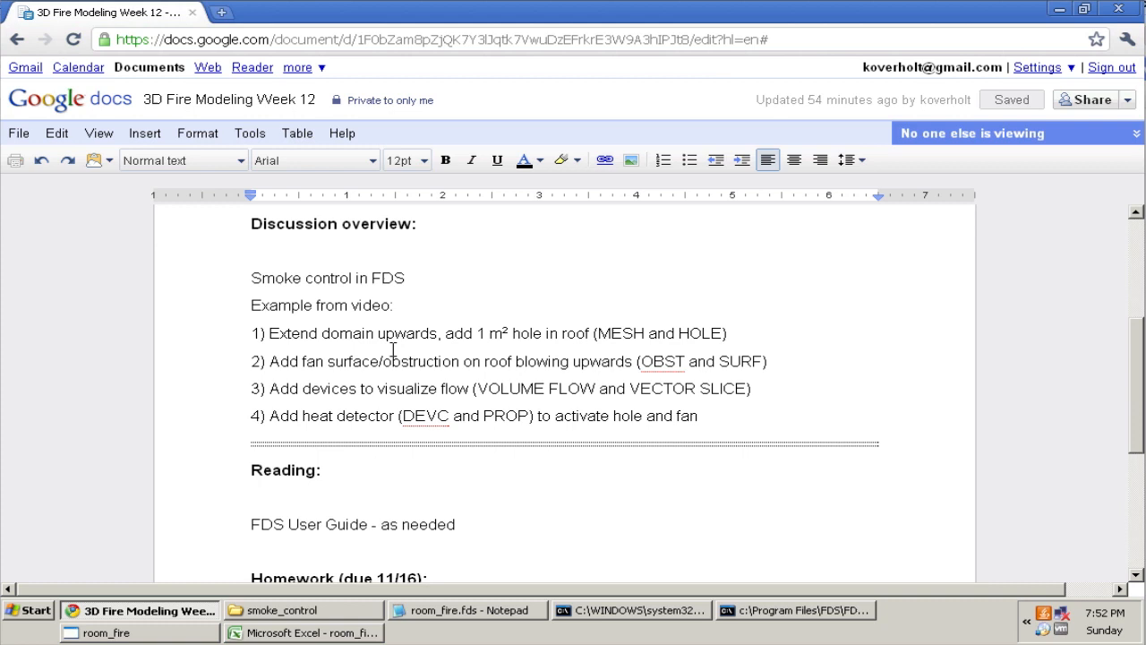